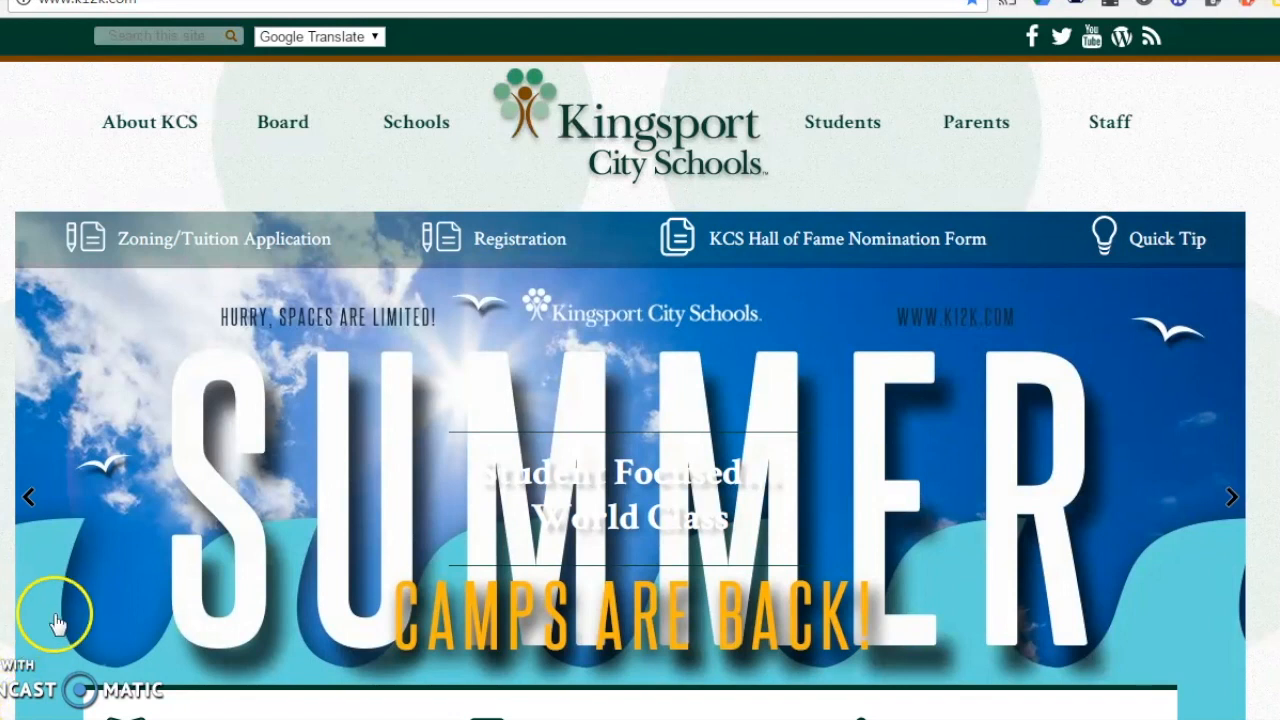
pyautogui.moveTo(135, 580)
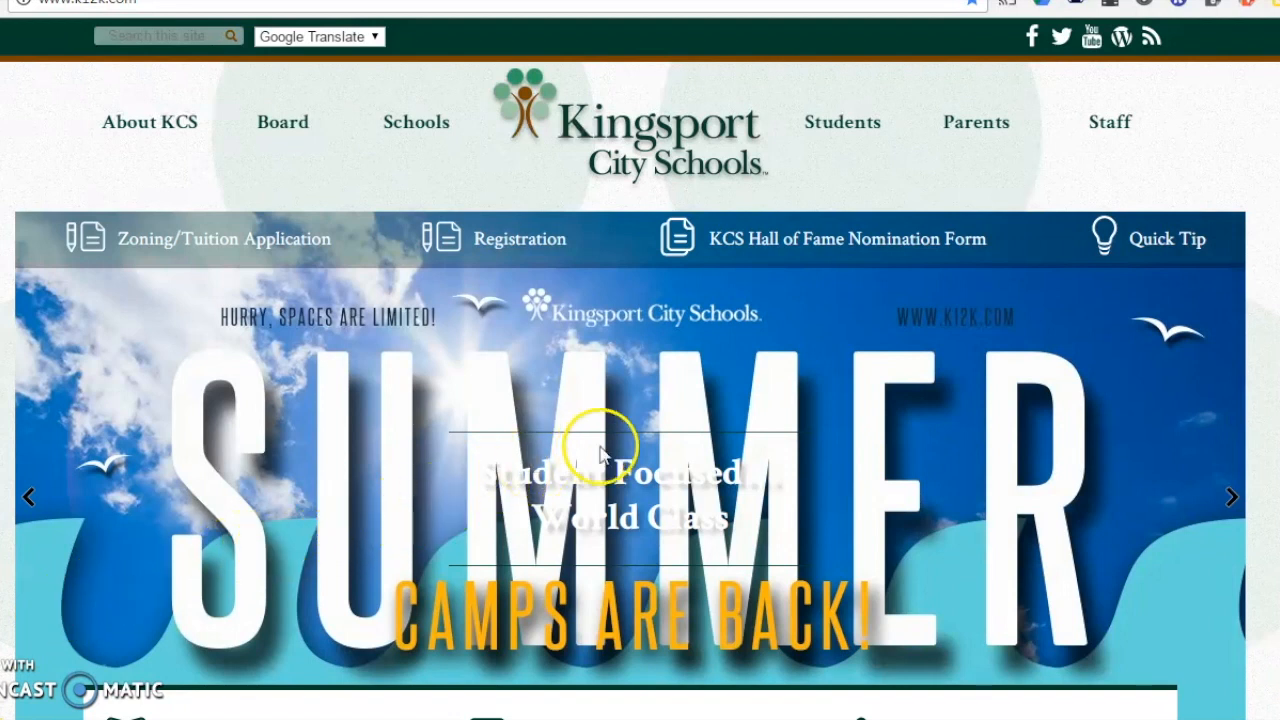
pyautogui.moveTo(862, 250)
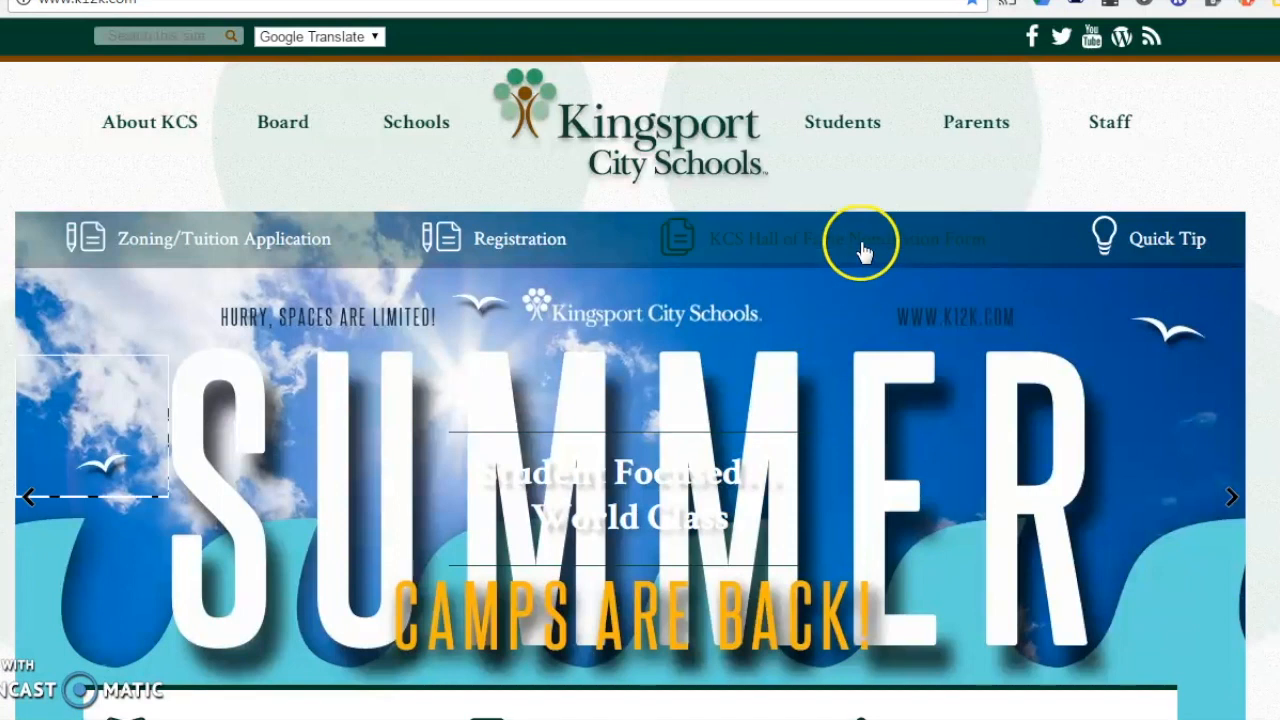
# Step: Follow the Canvas link from the Kingsport City Schools homepage
pyautogui.click(842, 122)
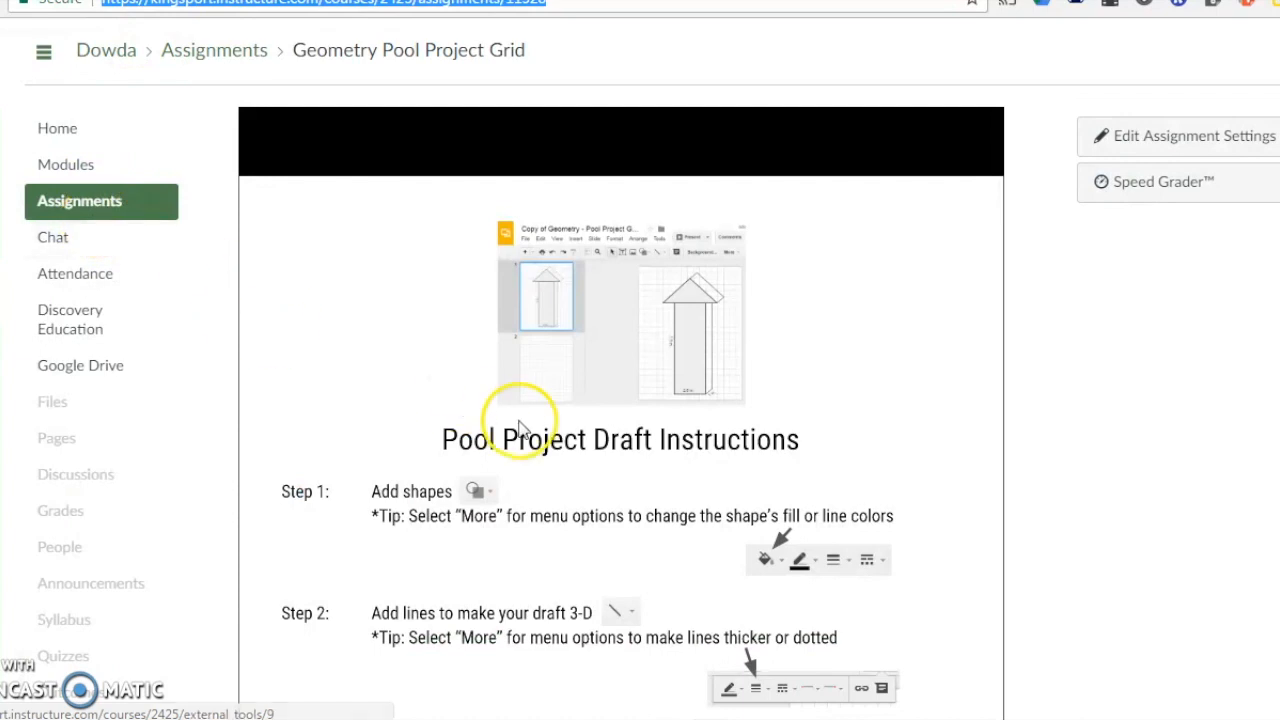
pyautogui.moveTo(1128, 505)
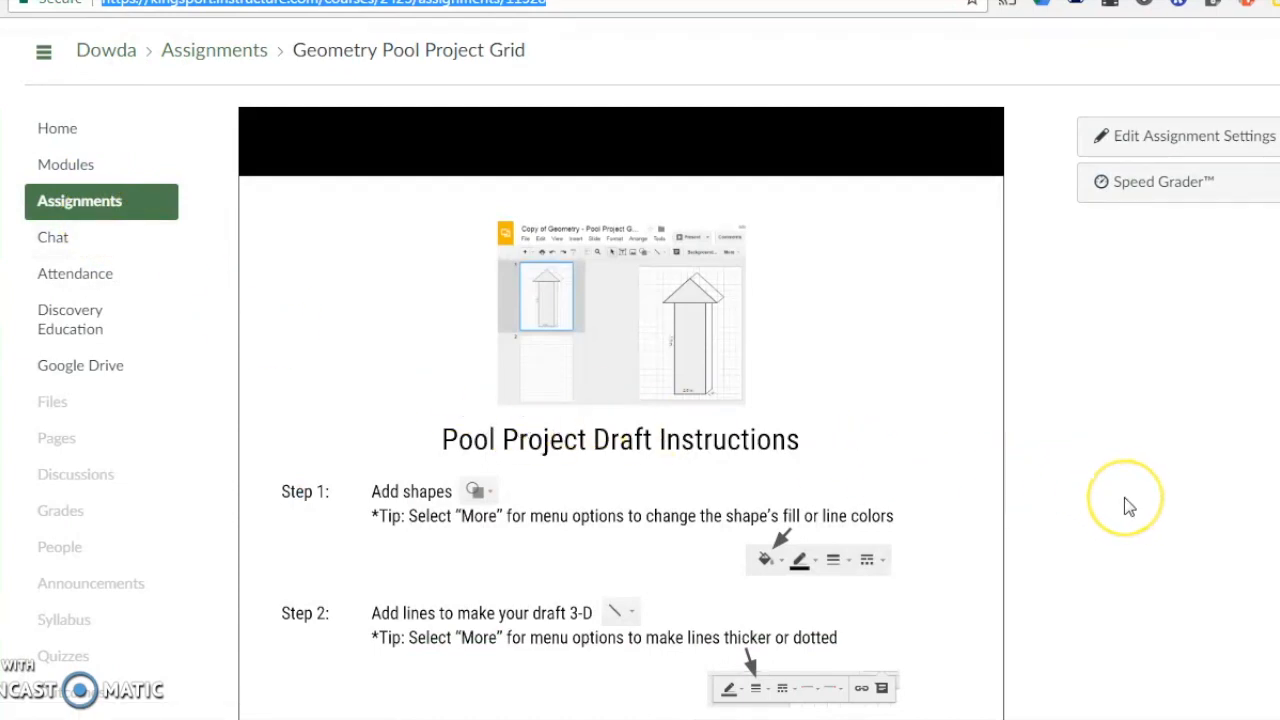
# Step: Scroll past the three draft steps to the embedded Google Slides editor
pyautogui.scroll(-3)
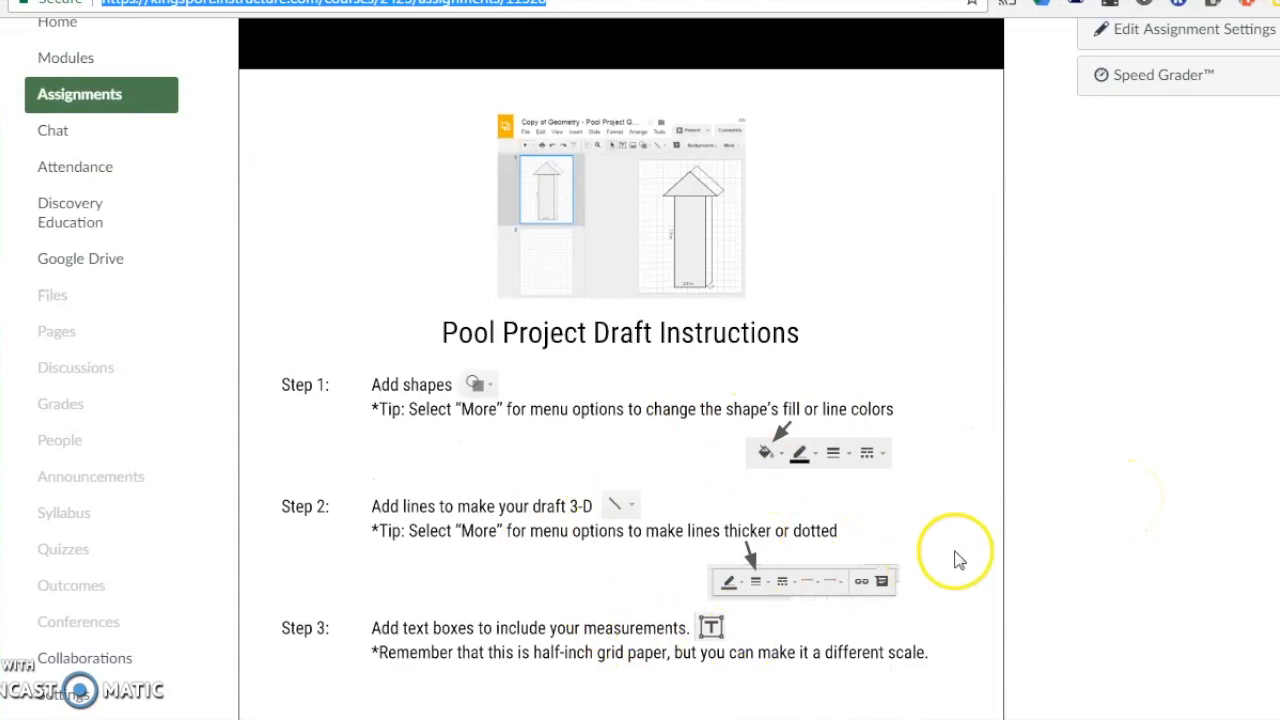
pyautogui.scroll(-3)
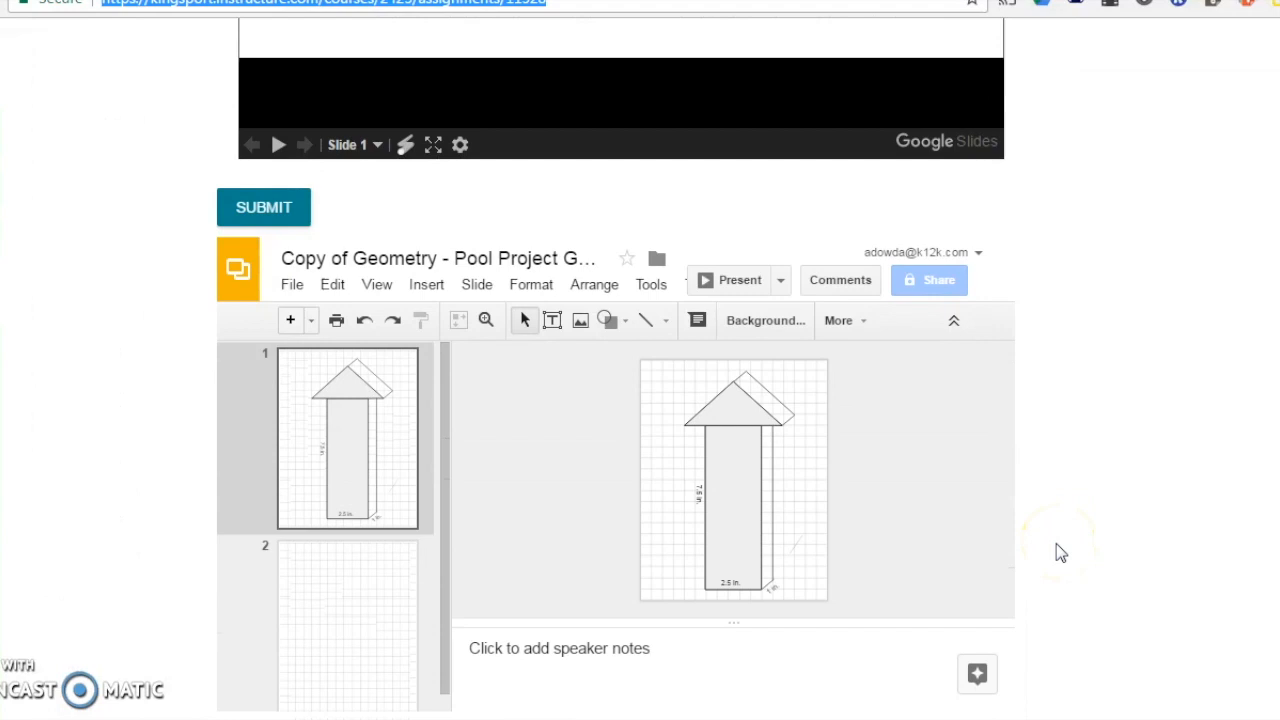
pyautogui.moveTo(1045, 555)
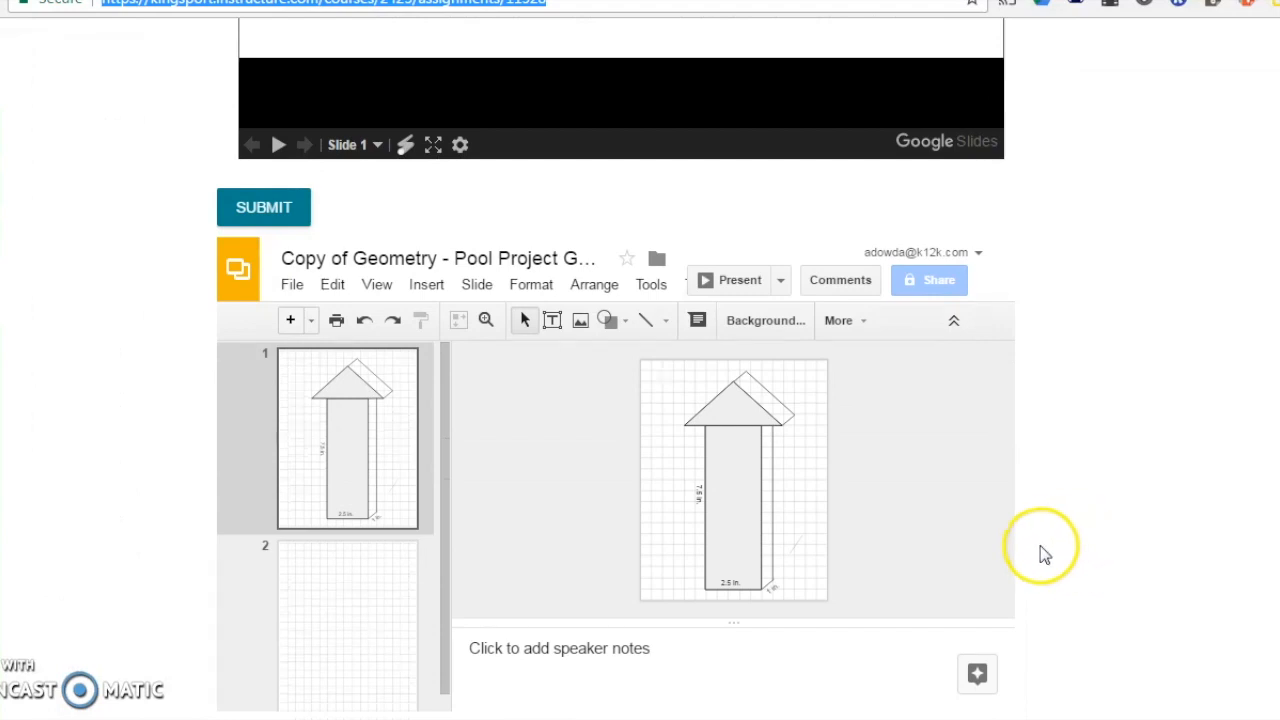
pyautogui.moveTo(1003, 541)
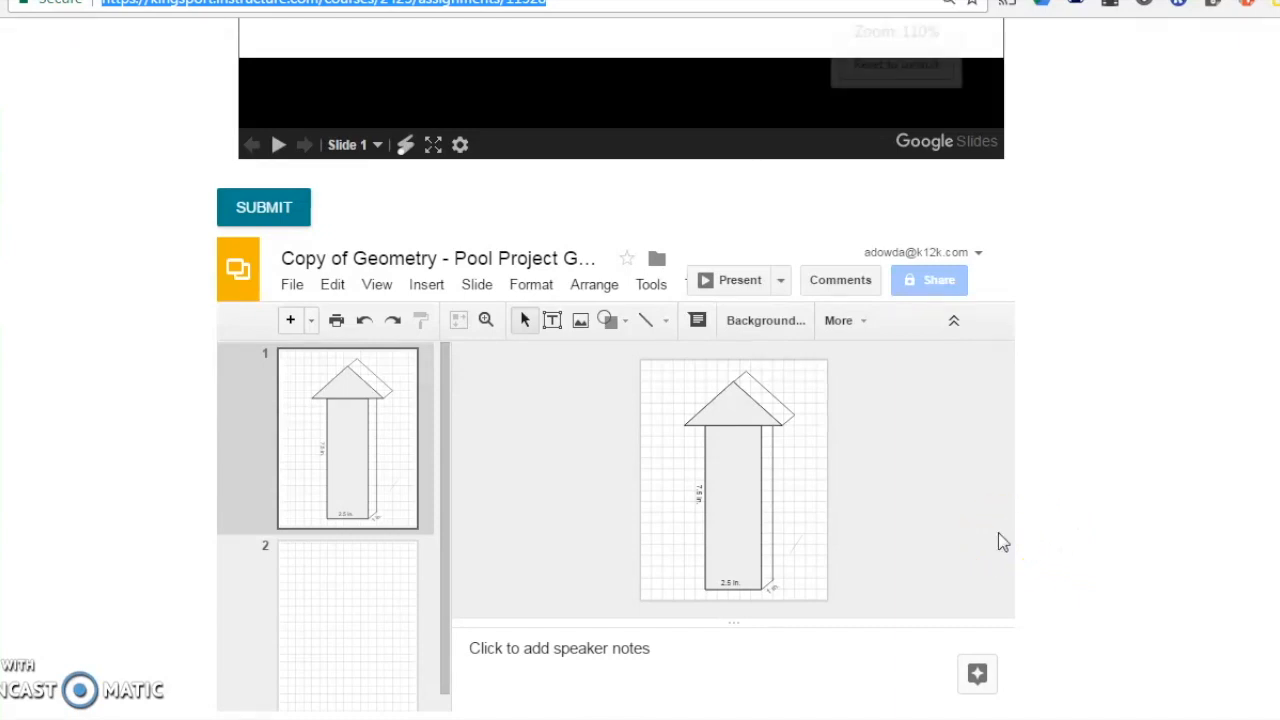
# Step: Zoom the browser to 125% and scroll so the Slides editor fills the view
pyautogui.press('ctrl+plus')
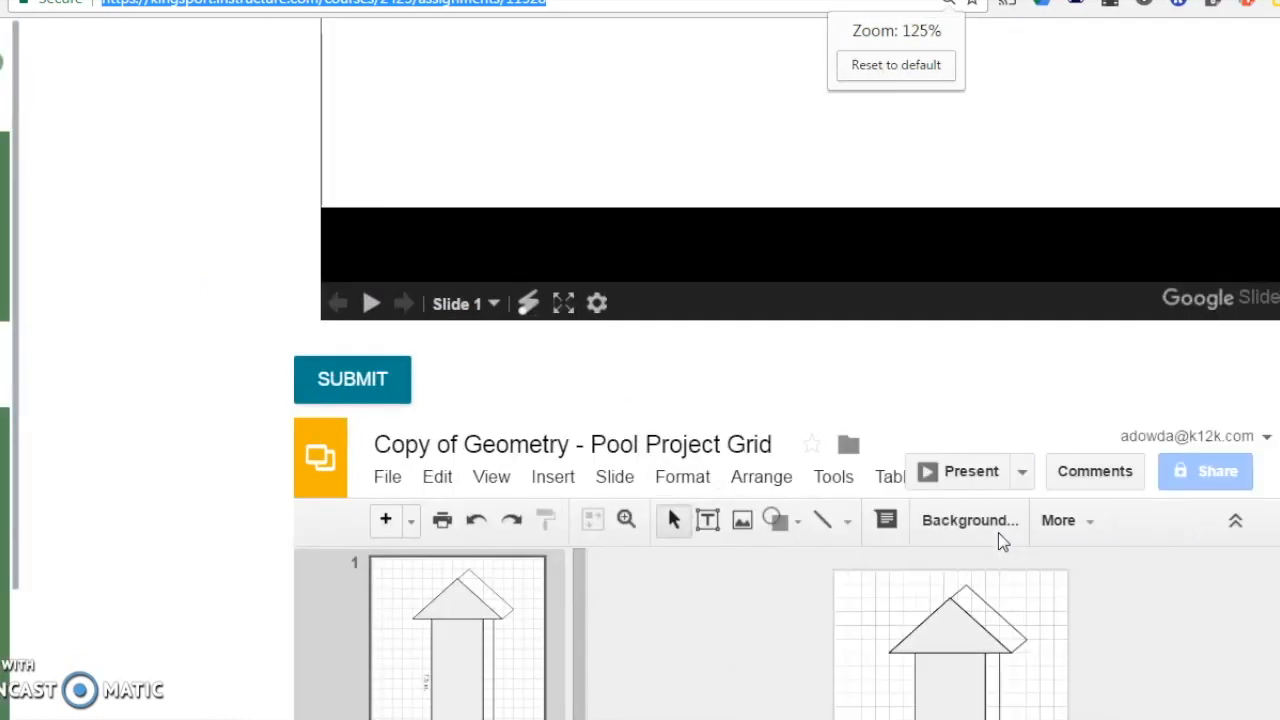
pyautogui.scroll(-3)
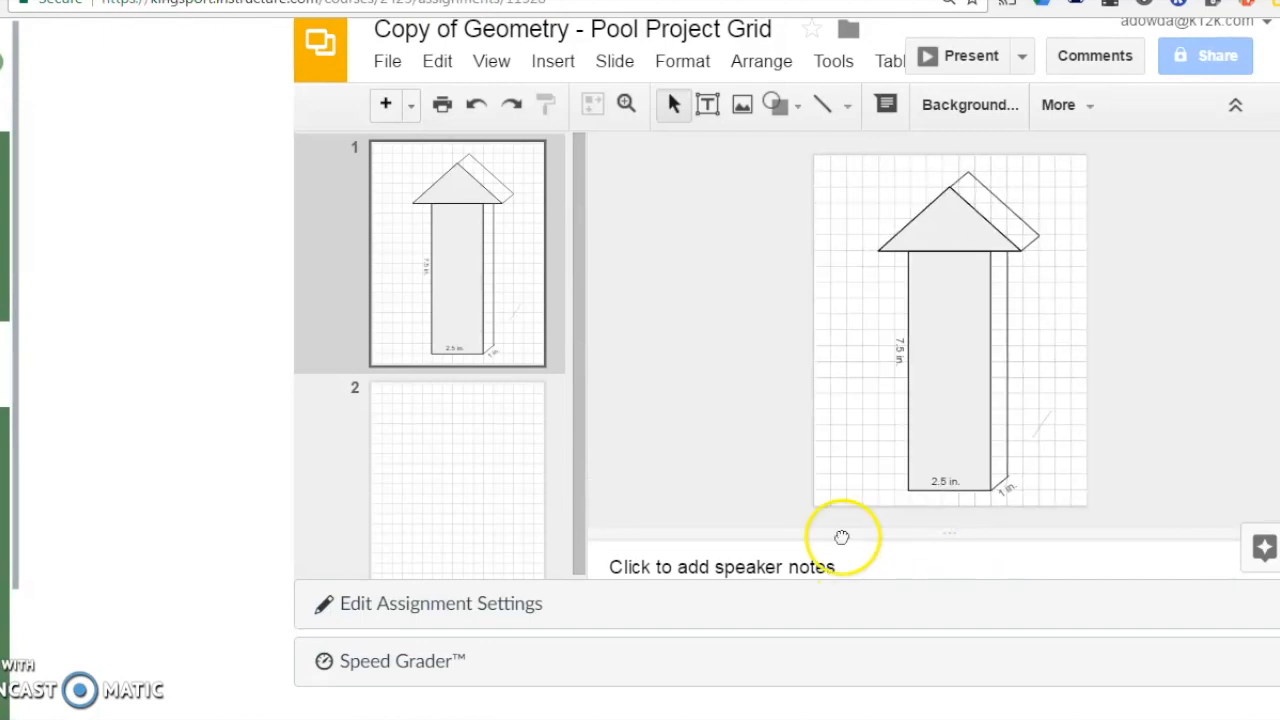
pyautogui.moveTo(670, 425)
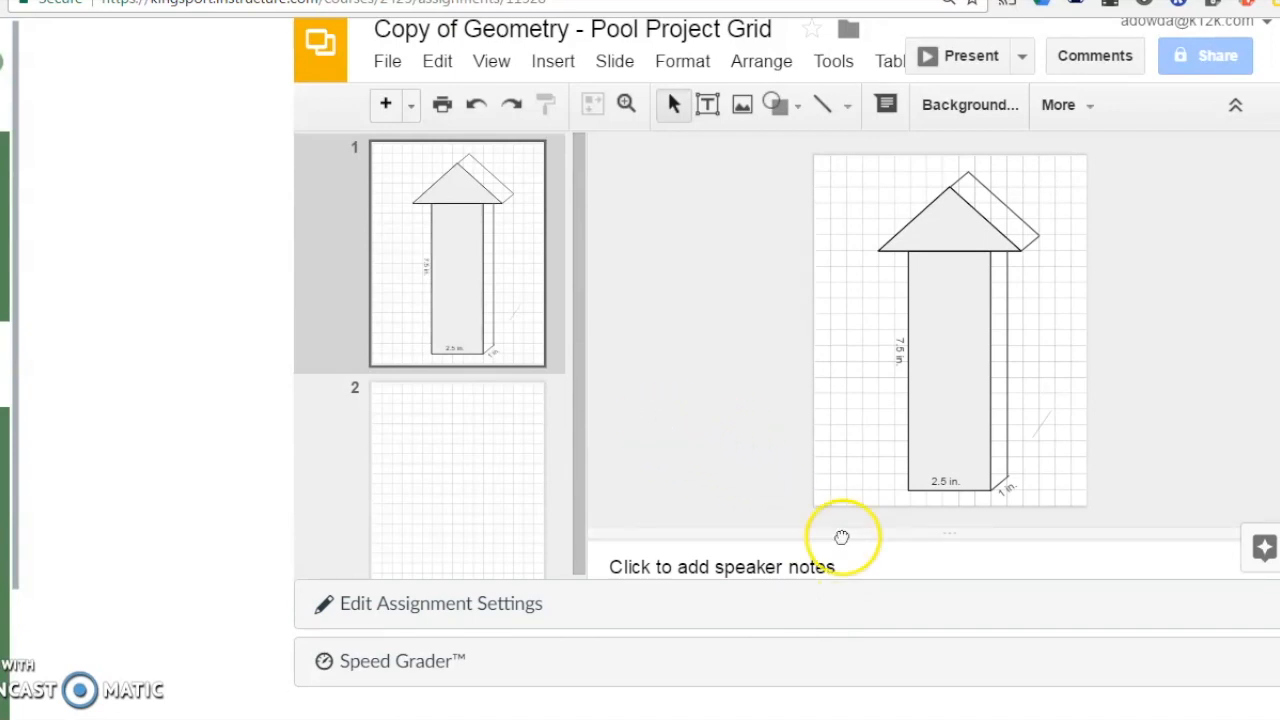
pyautogui.moveTo(740, 455)
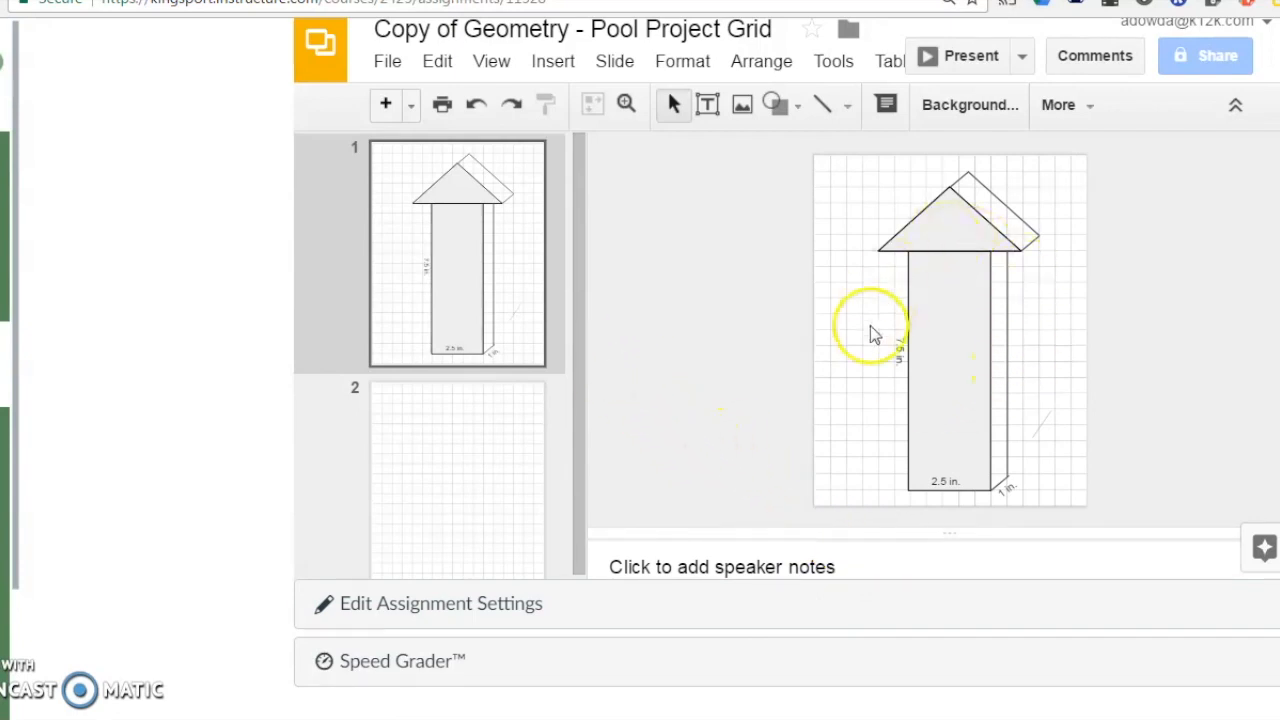
pyautogui.moveTo(982, 457)
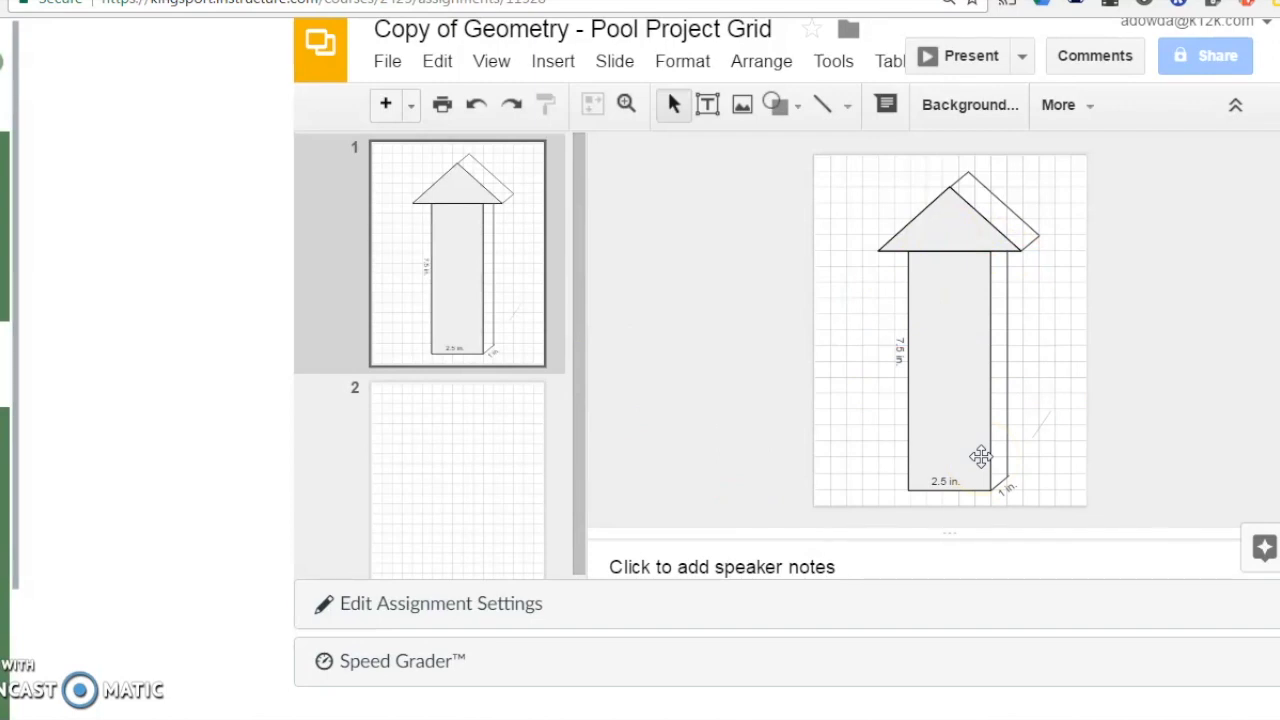
pyautogui.moveTo(720, 475)
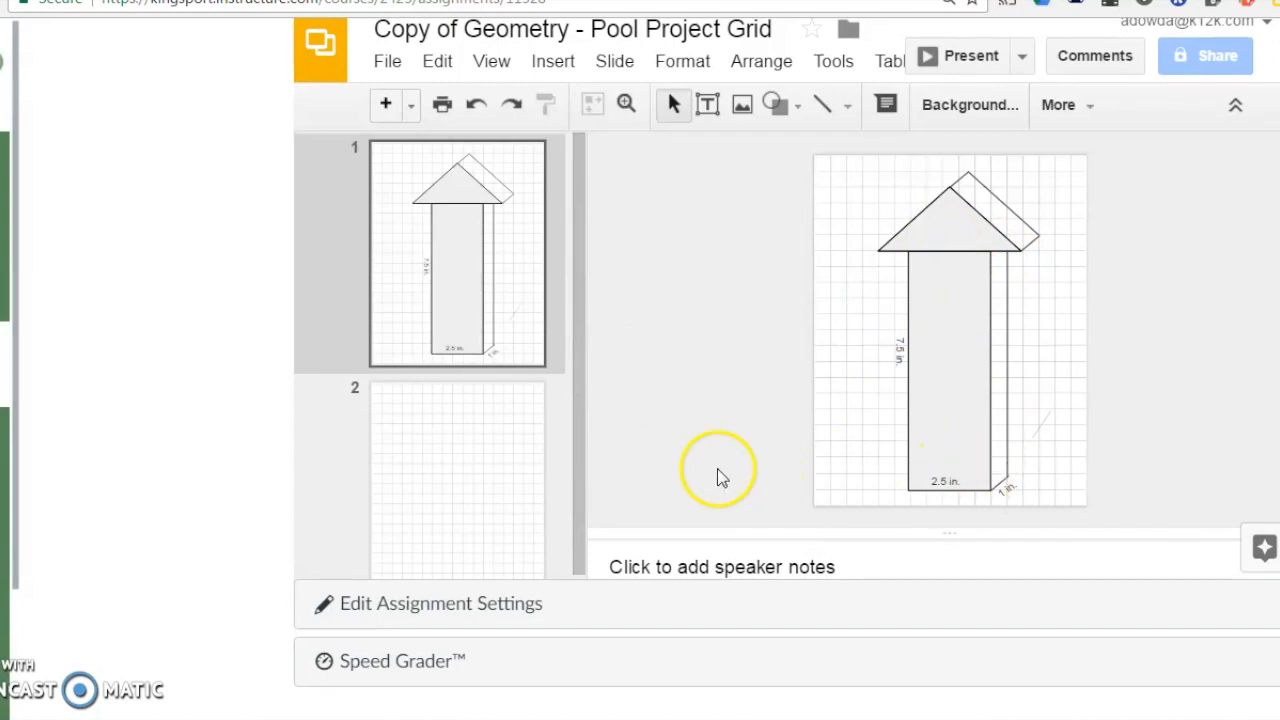
# Step: On blank slide 2, drag out a tall rectangle on the grid
pyautogui.click(456, 467)
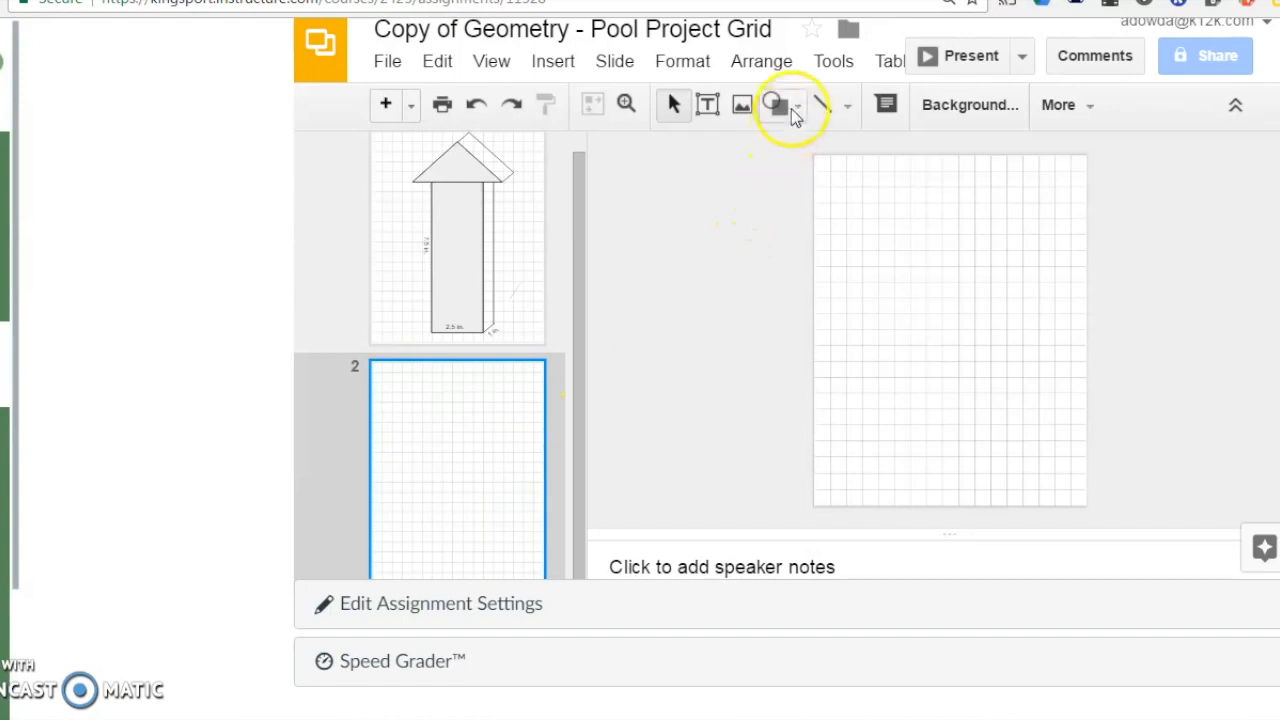
pyautogui.click(773, 104)
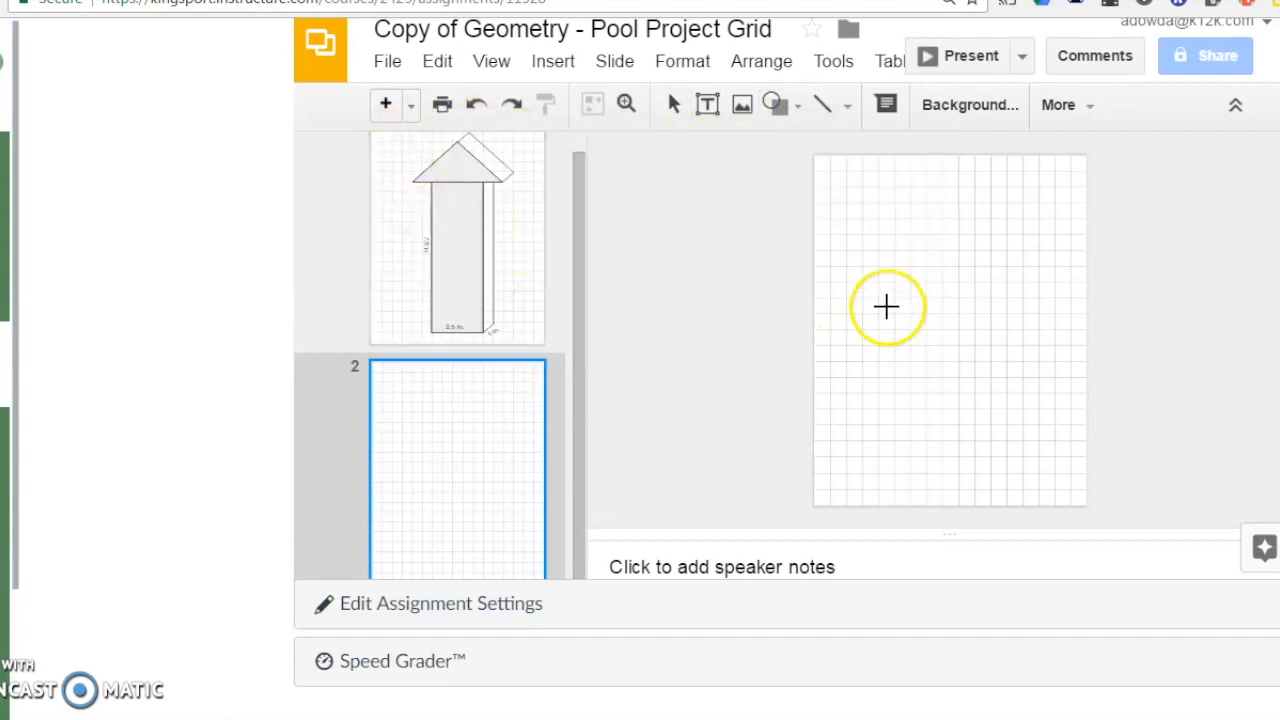
pyautogui.moveTo(890, 266)
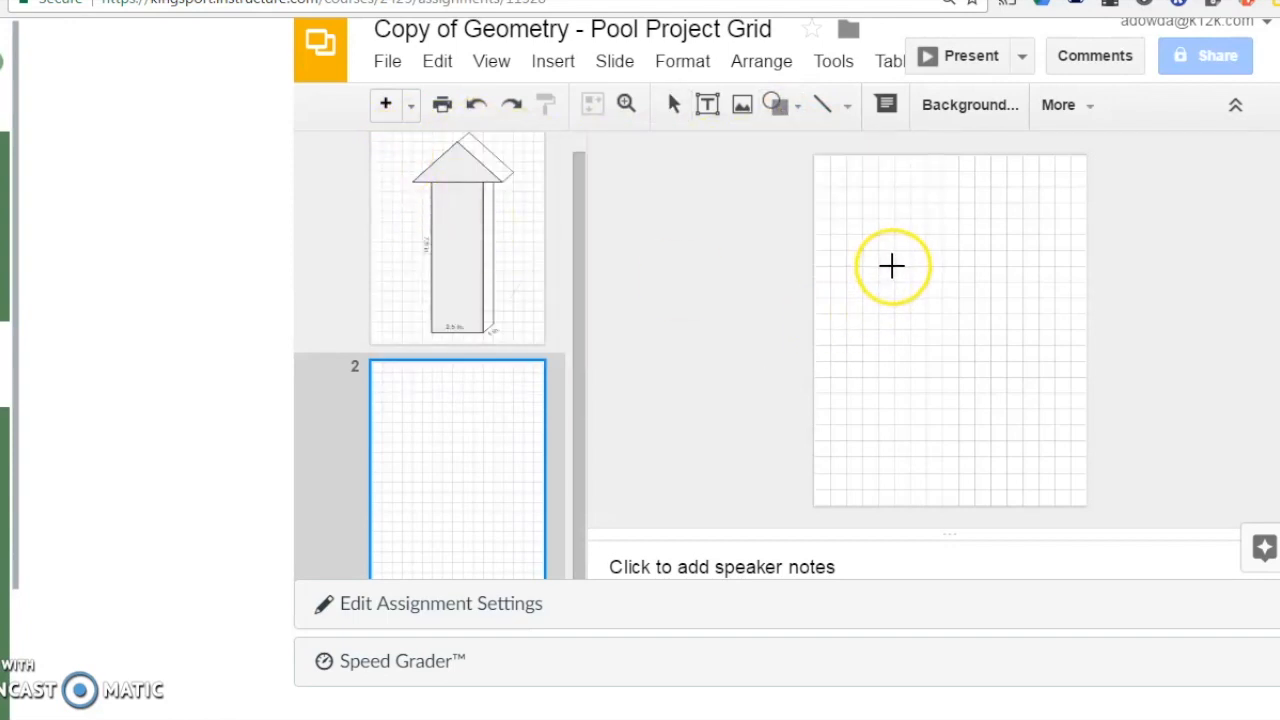
pyautogui.moveTo(892, 266); pyautogui.dragTo(960, 388)
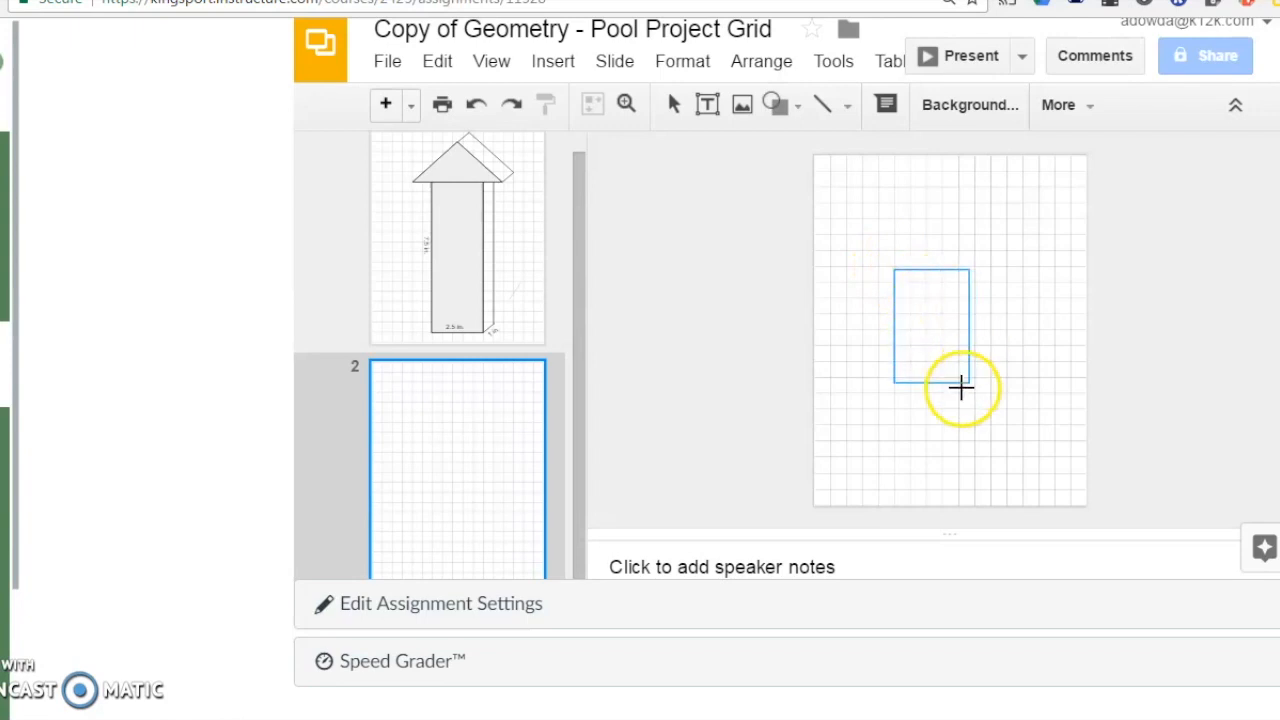
pyautogui.moveTo(960, 388); pyautogui.dragTo(1006, 495)
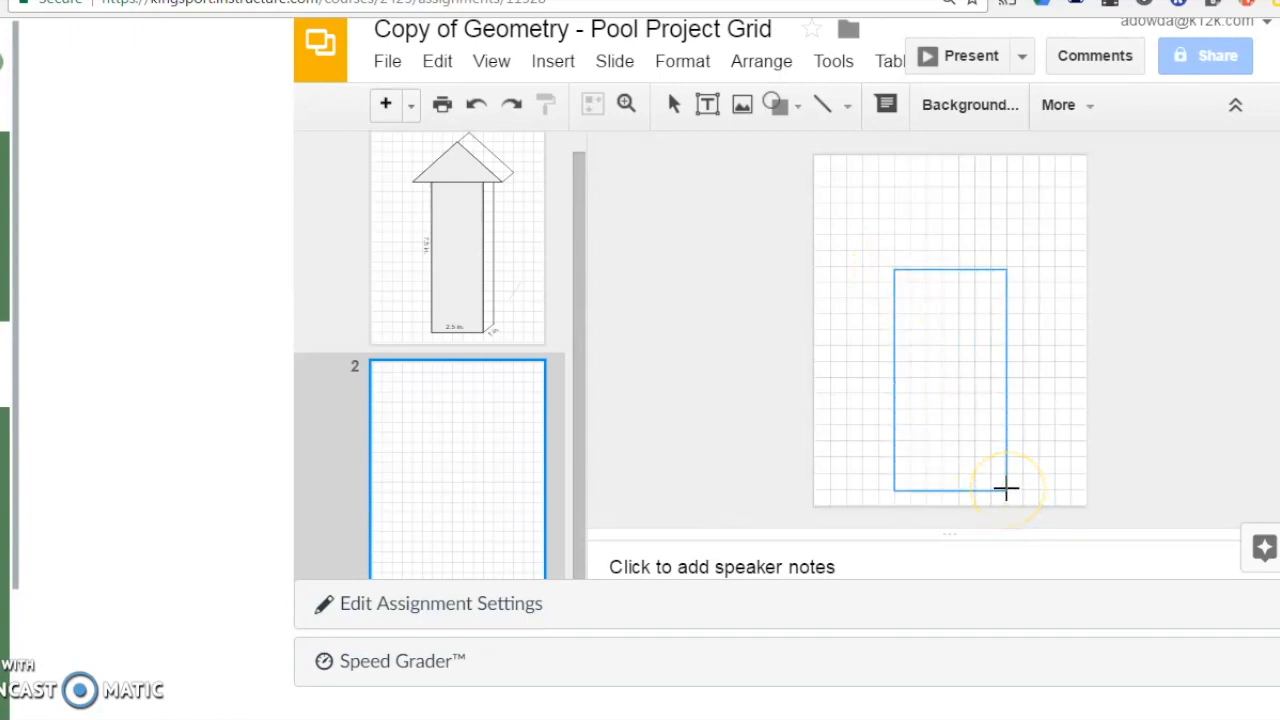
# Step: Place the tall rectangle and give it a dark red fill
pyautogui.click(948, 380)
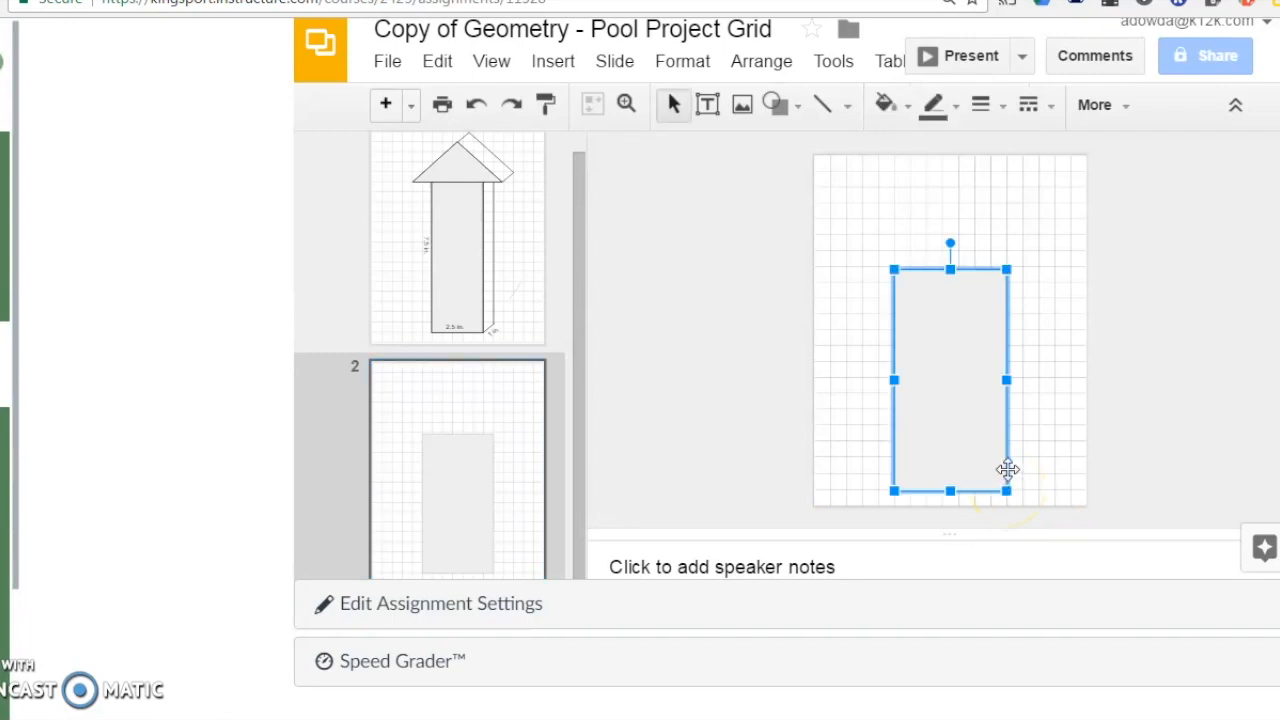
pyautogui.moveTo(884, 104)
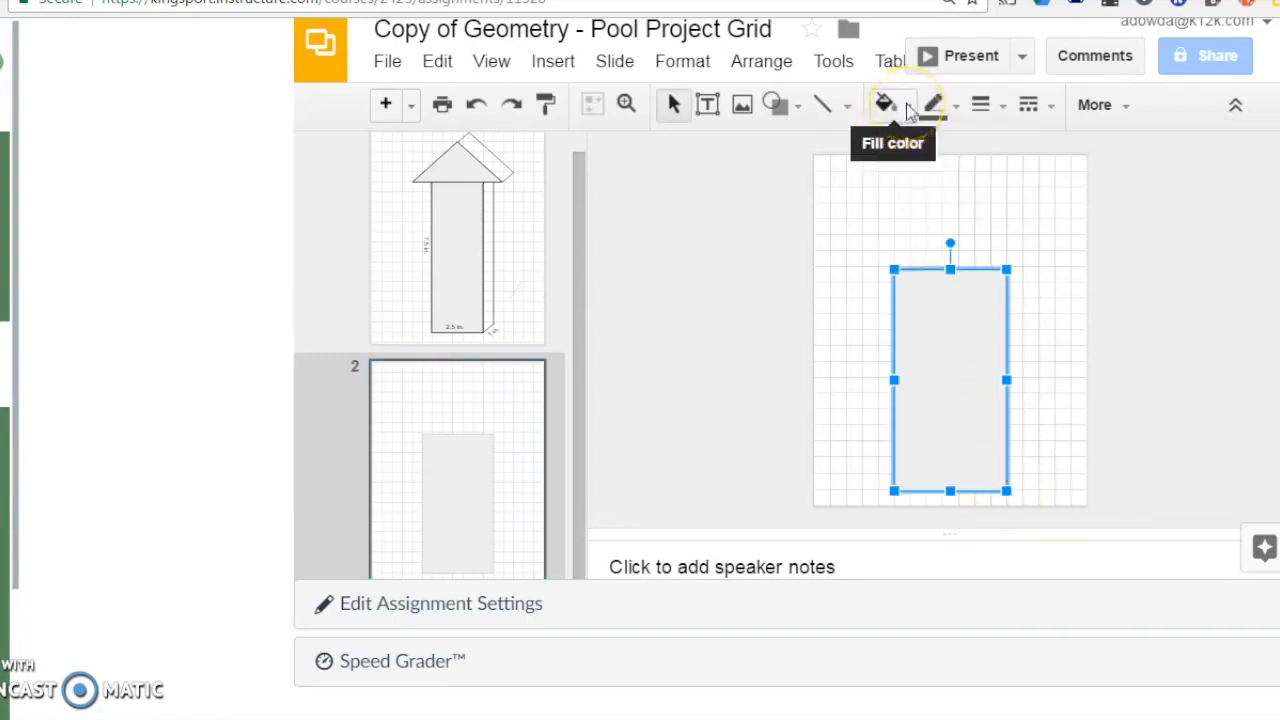
pyautogui.click(884, 104)
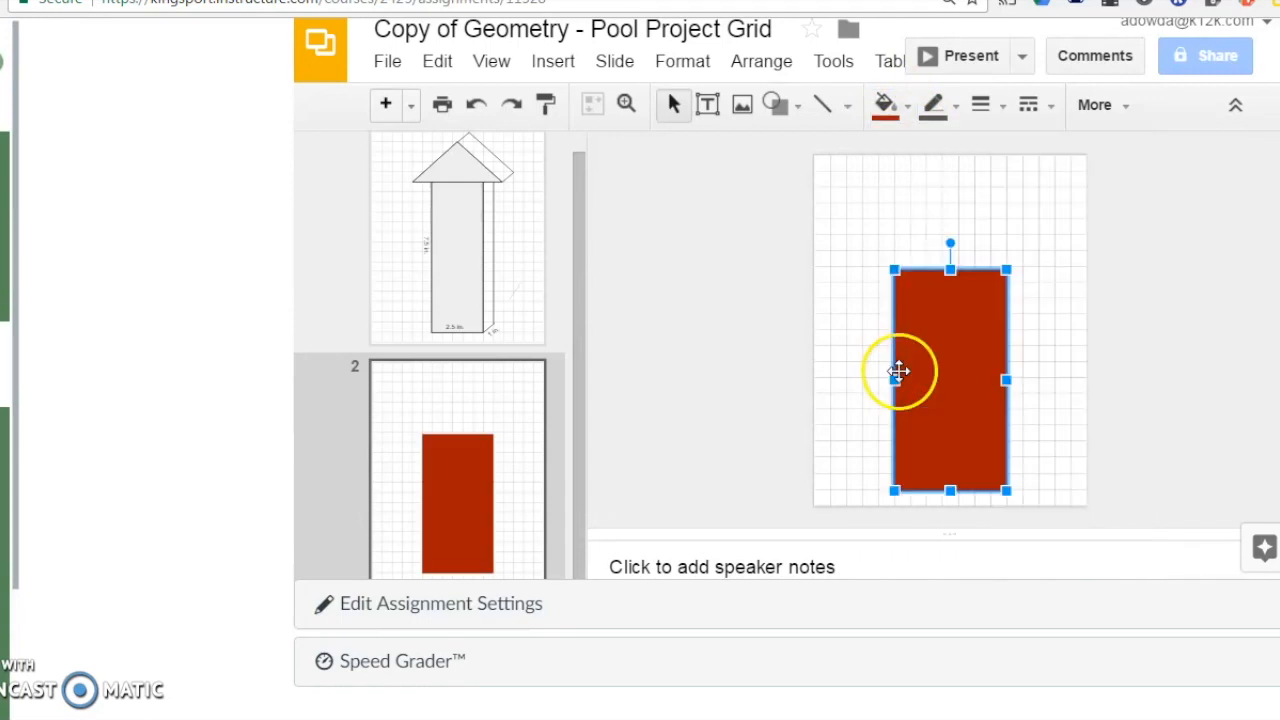
pyautogui.click(933, 104)
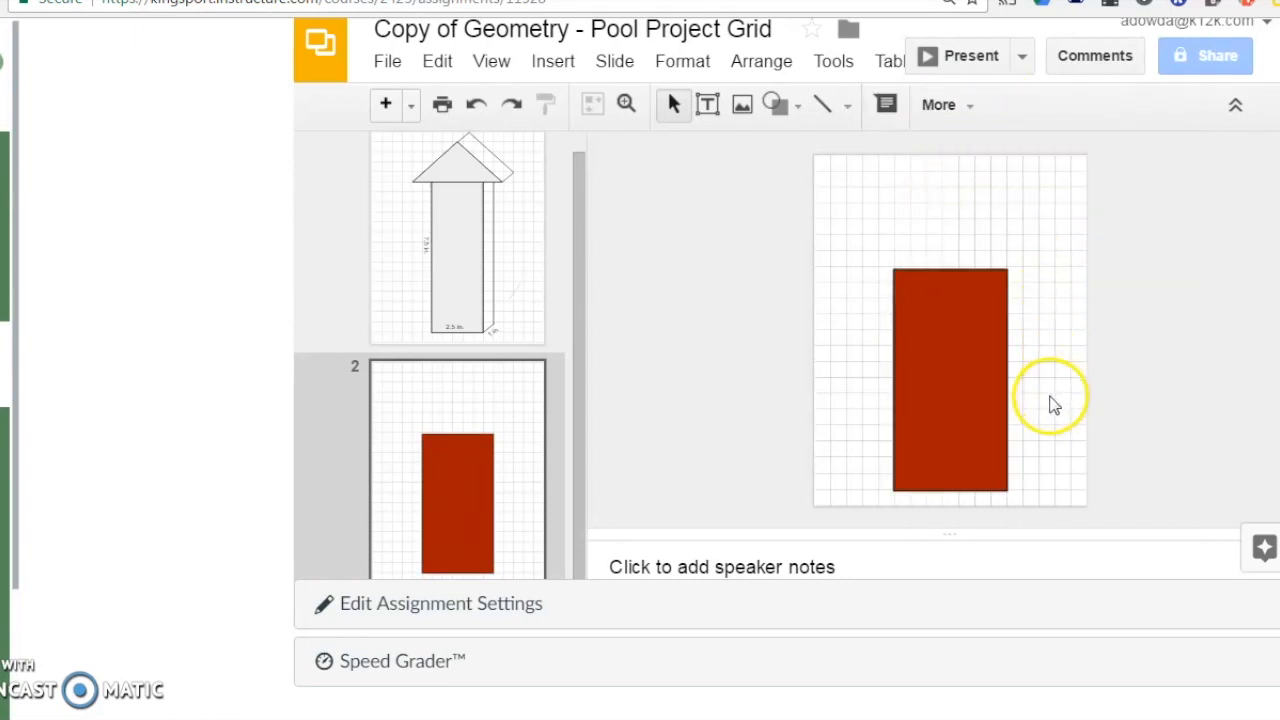
pyautogui.moveTo(1065, 372)
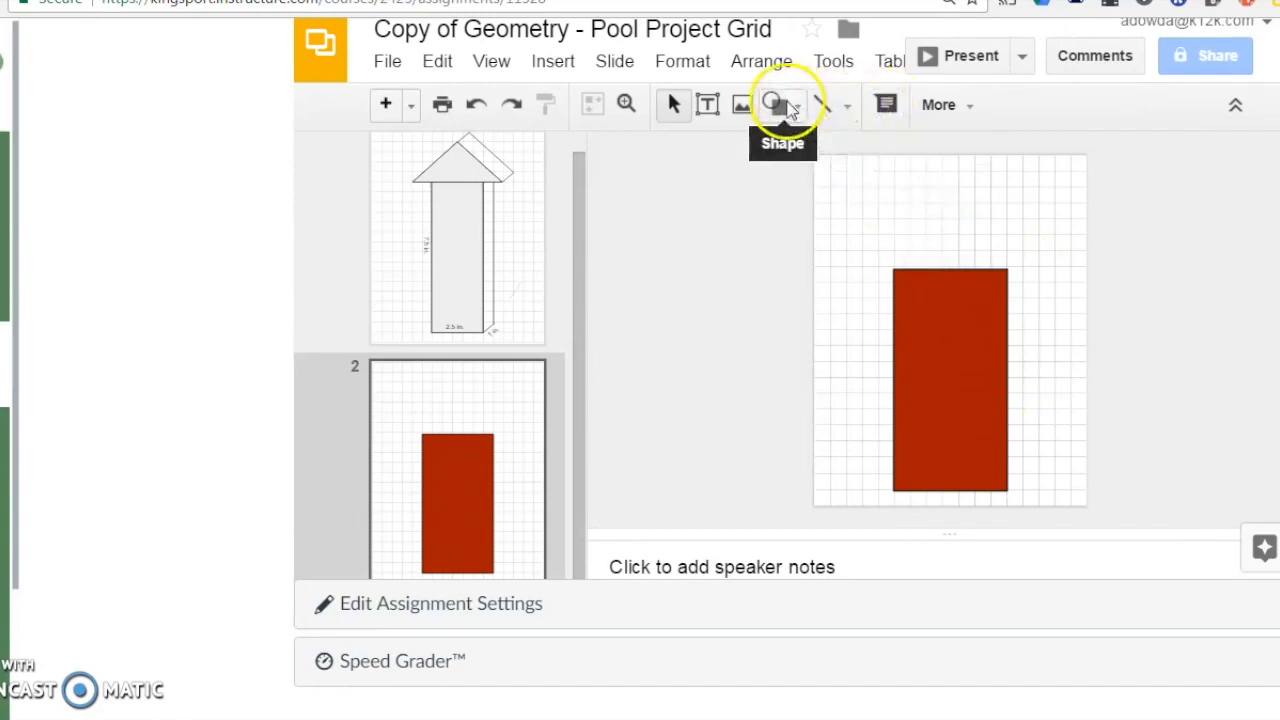
# Step: Draw a wide light grey triangle roof atop the red rectangle
pyautogui.click(772, 104)
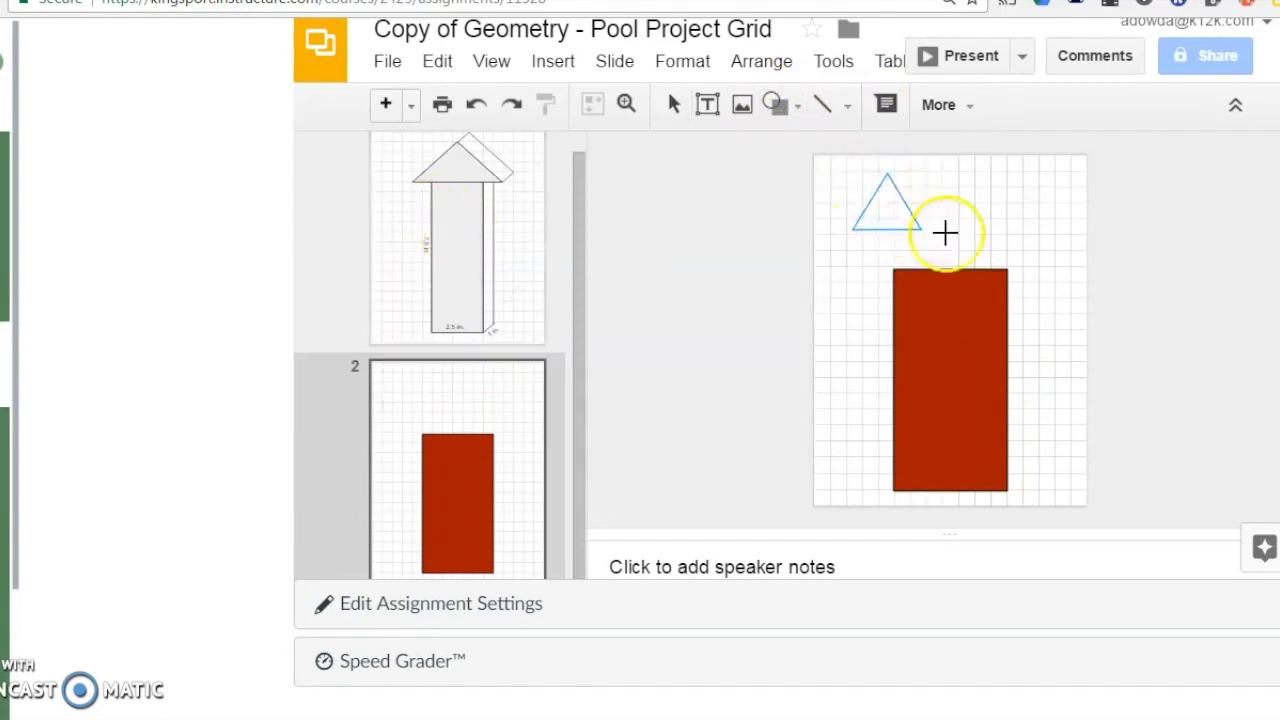
pyautogui.moveTo(945, 233); pyautogui.dragTo(1050, 263)
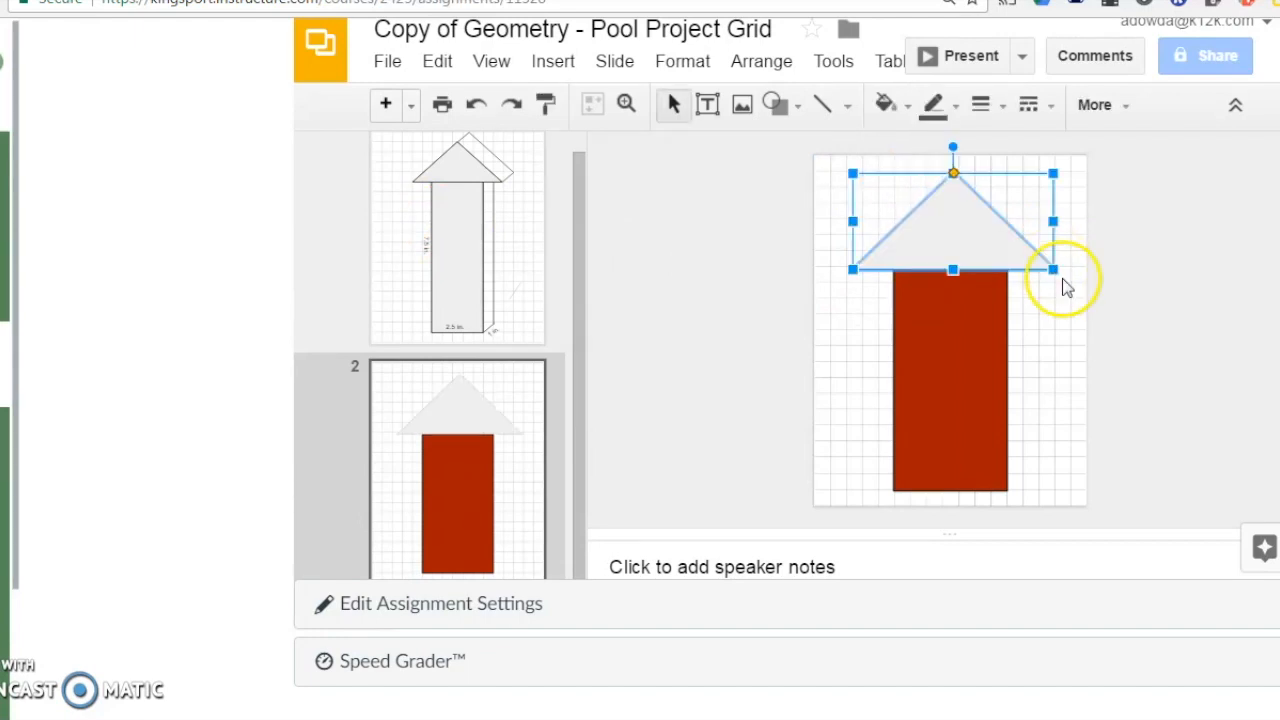
pyautogui.click(1157, 381)
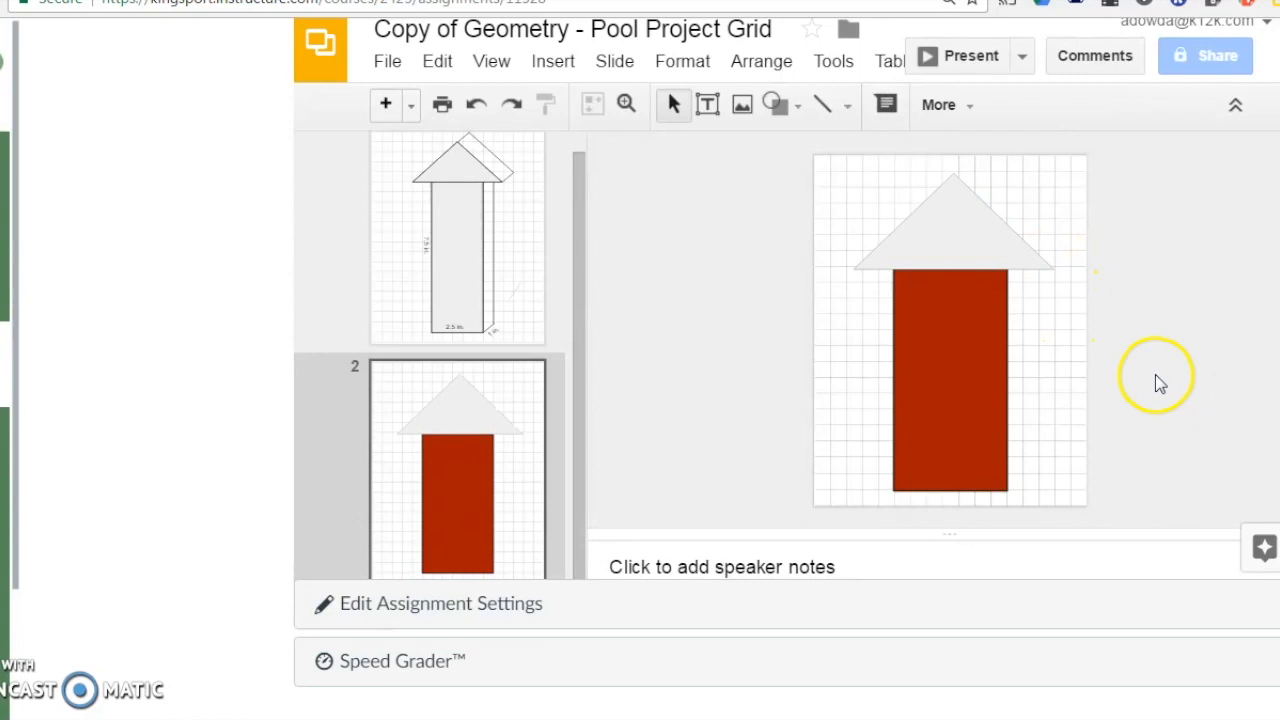
pyautogui.click(848, 104)
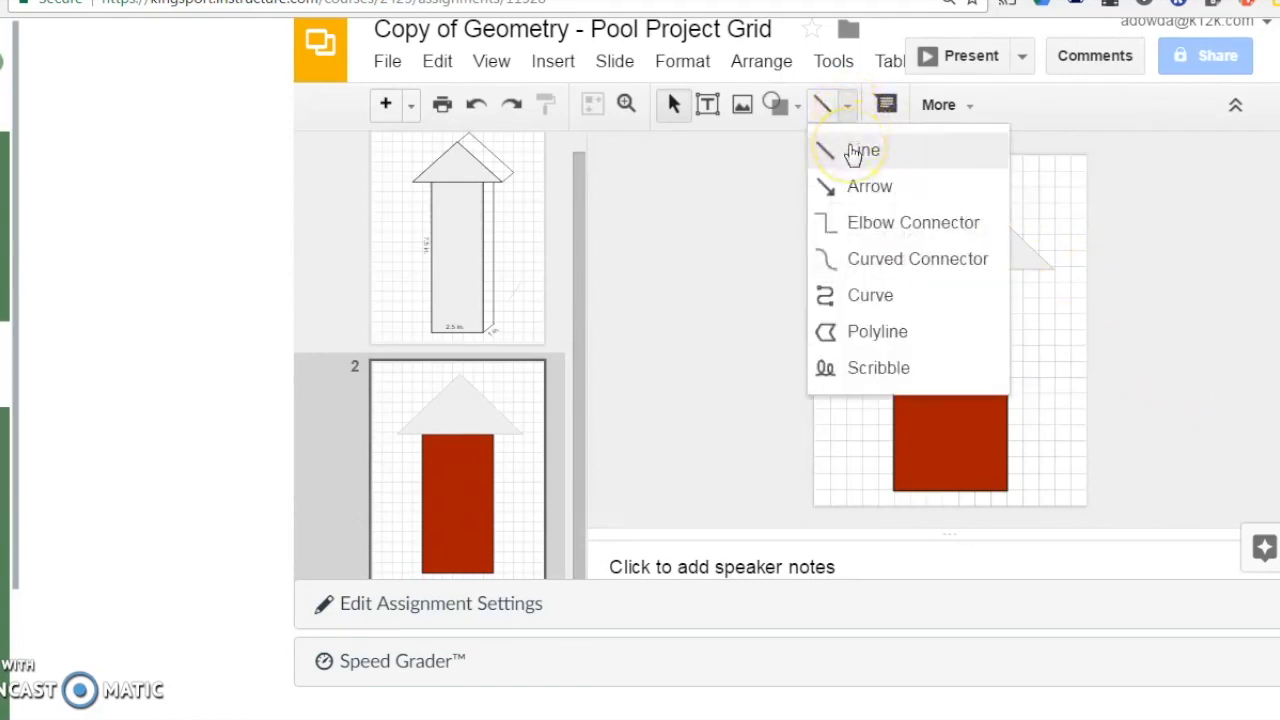
# Step: Draw a short diagonal line at the roof's lower-right corner
pyautogui.click(862, 150)
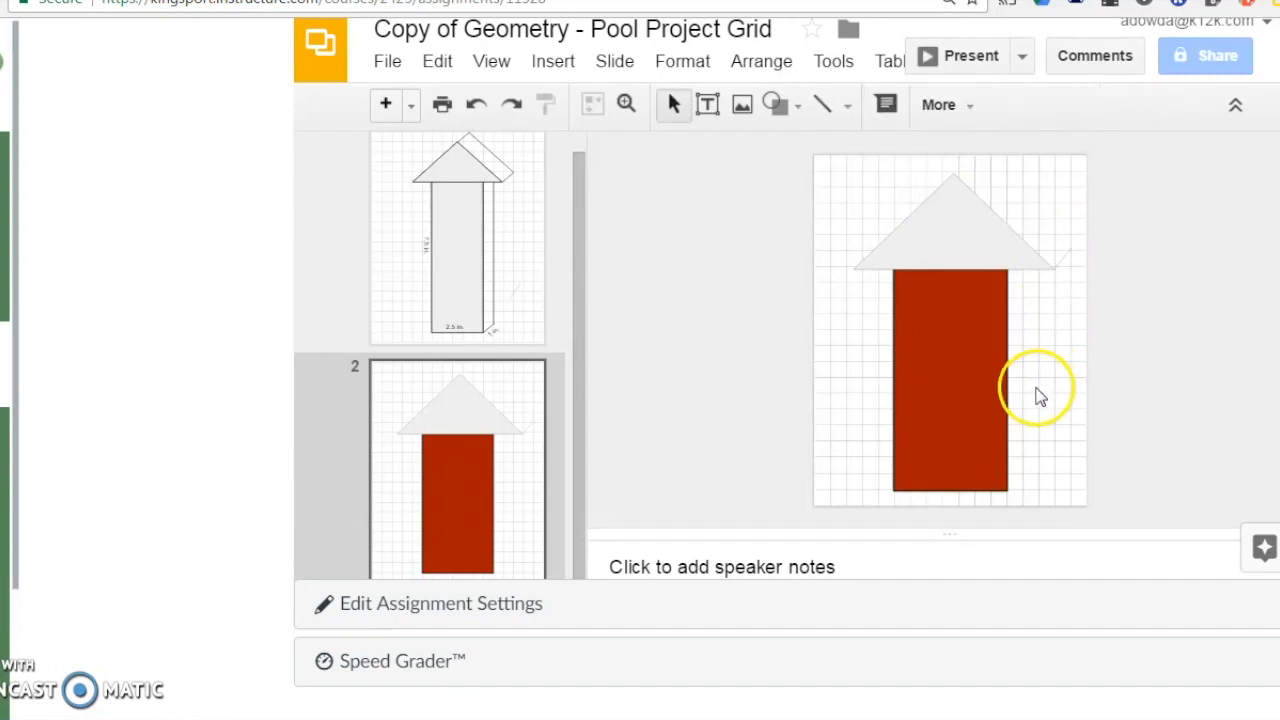
pyautogui.moveTo(1070, 325)
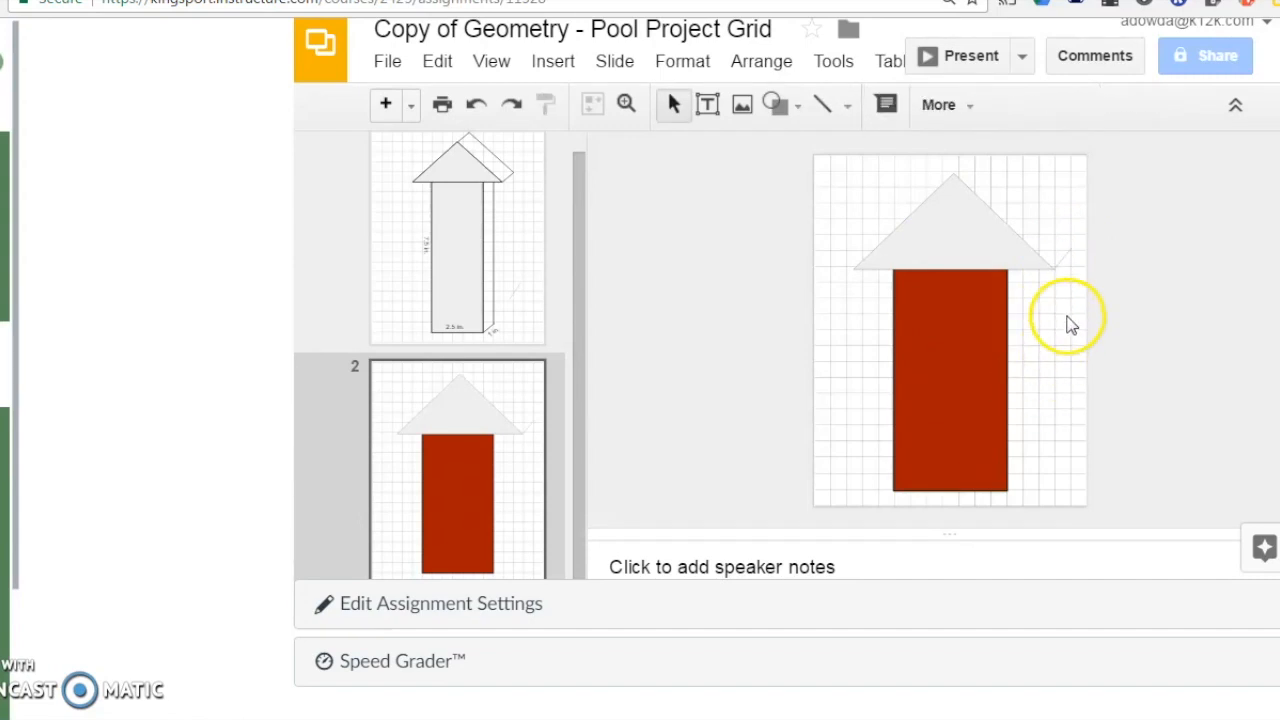
pyautogui.click(491, 61)
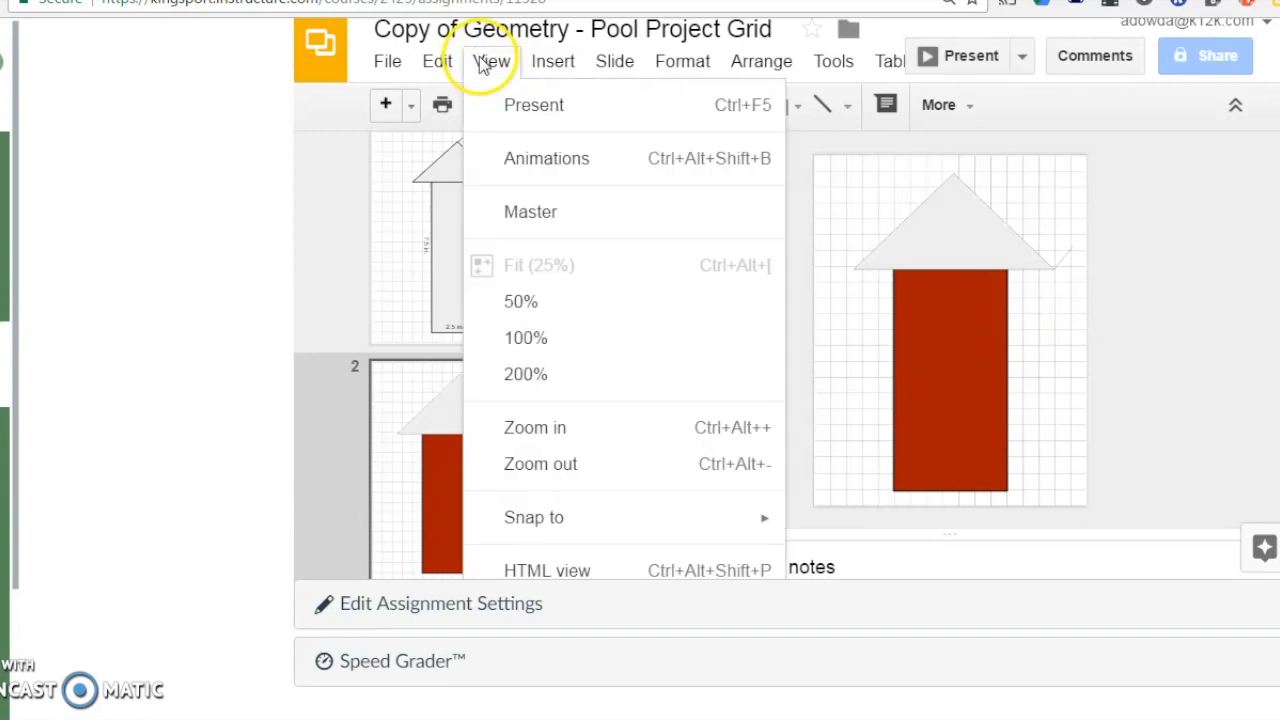
# Step: Zoom to 100% and make the depth line thicker
pyautogui.click(520, 301)
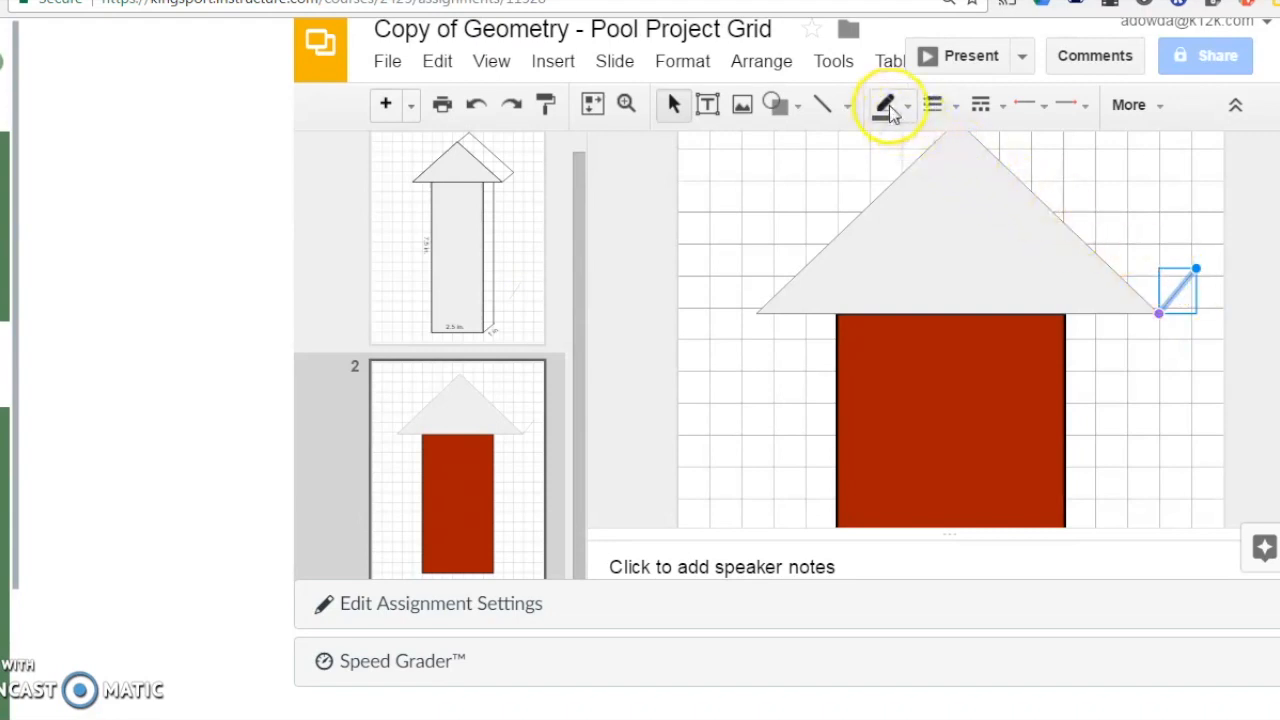
pyautogui.click(937, 104)
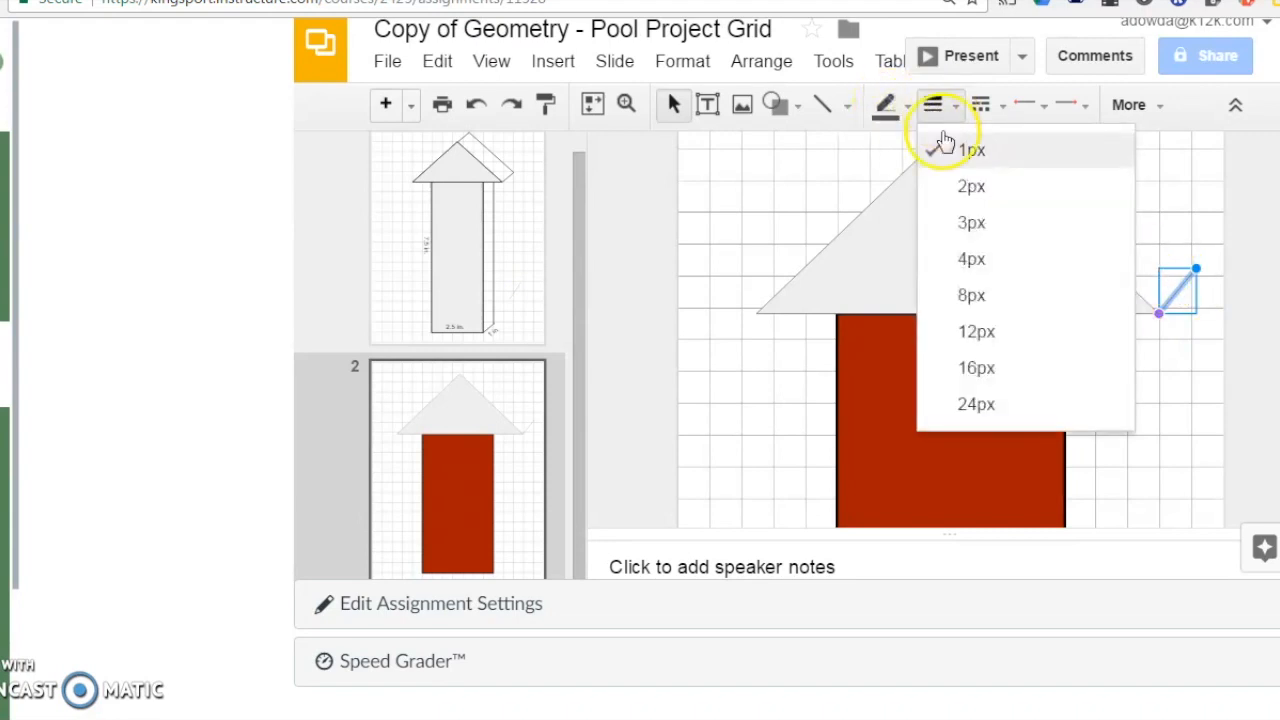
pyautogui.click(971, 149)
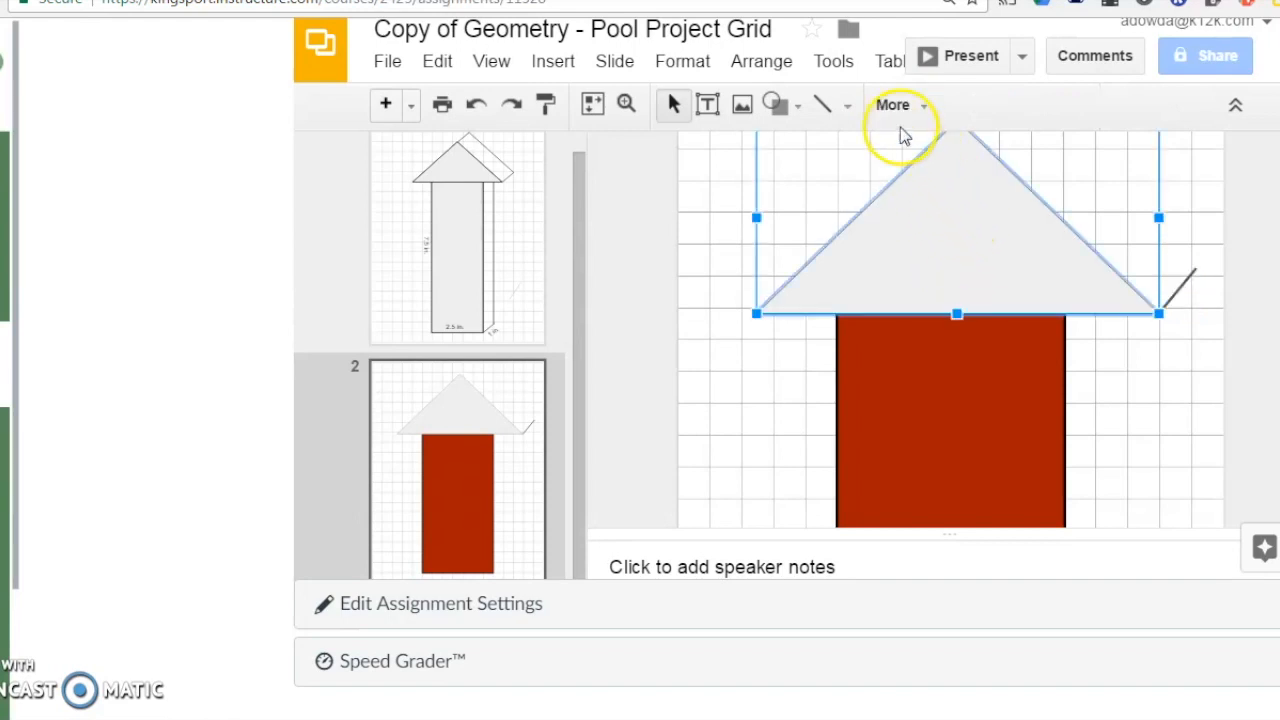
pyautogui.click(892, 104)
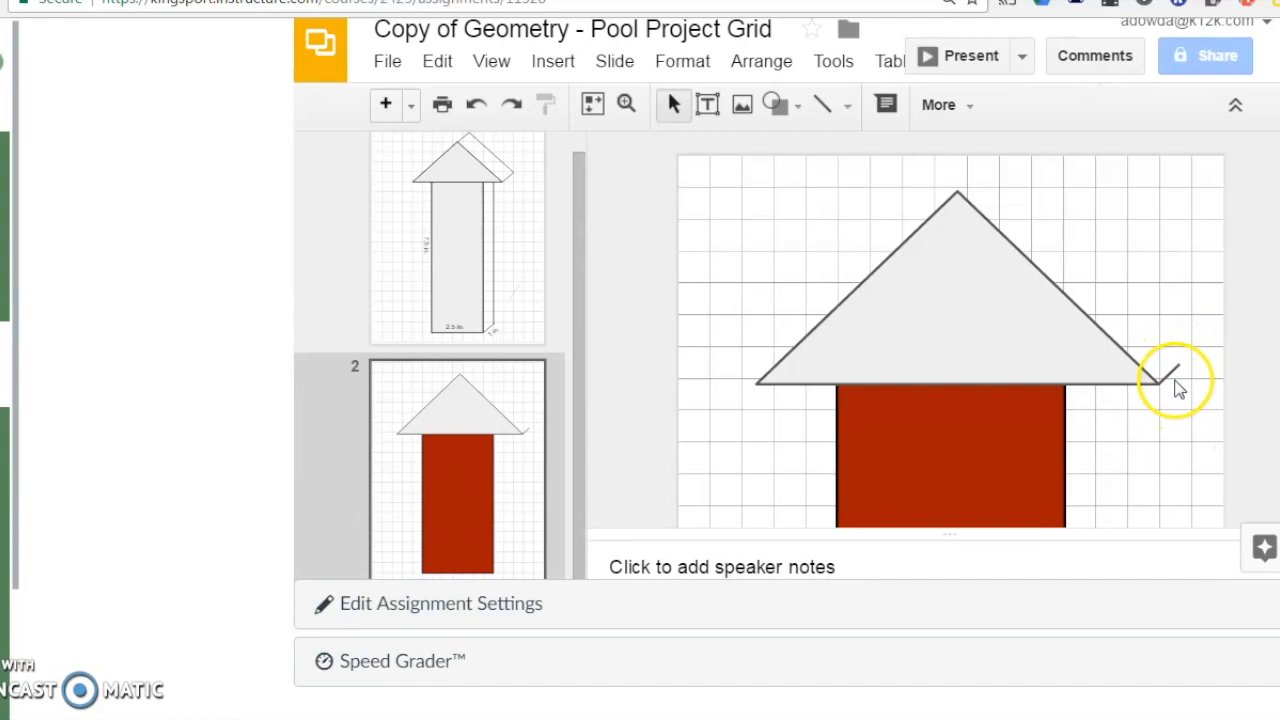
pyautogui.click(1180, 370)
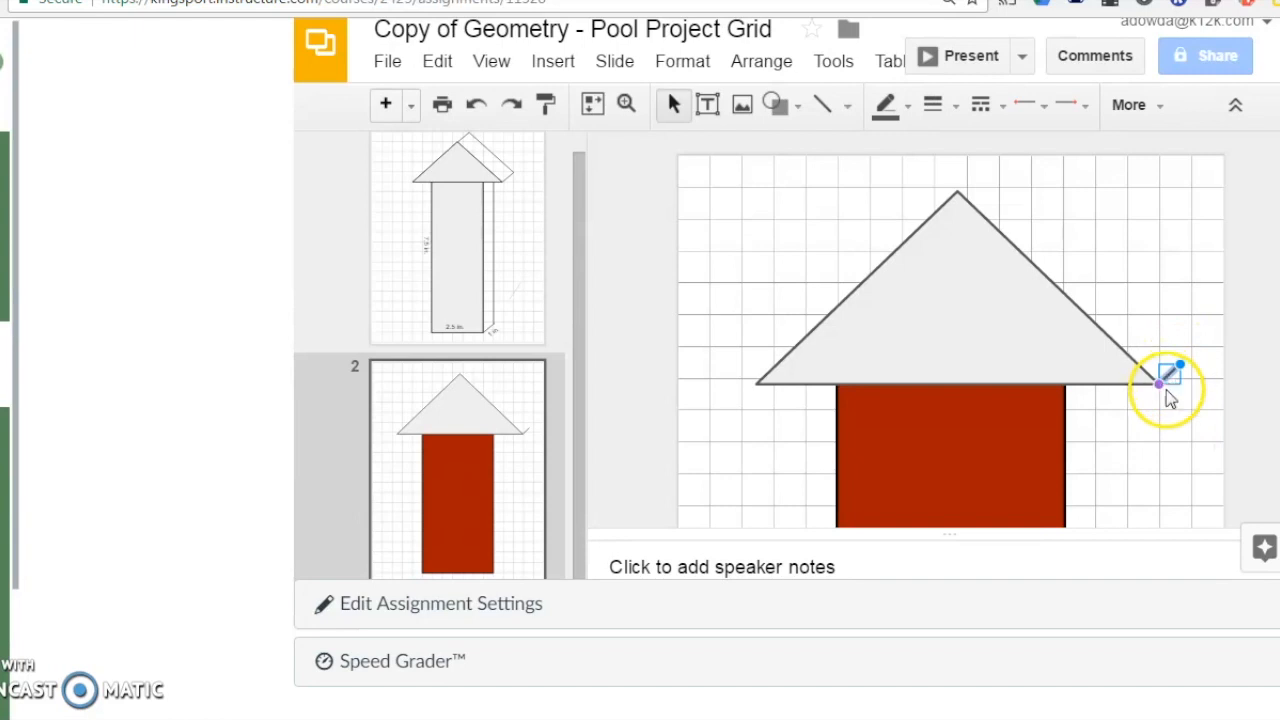
pyautogui.moveTo(1120, 300)
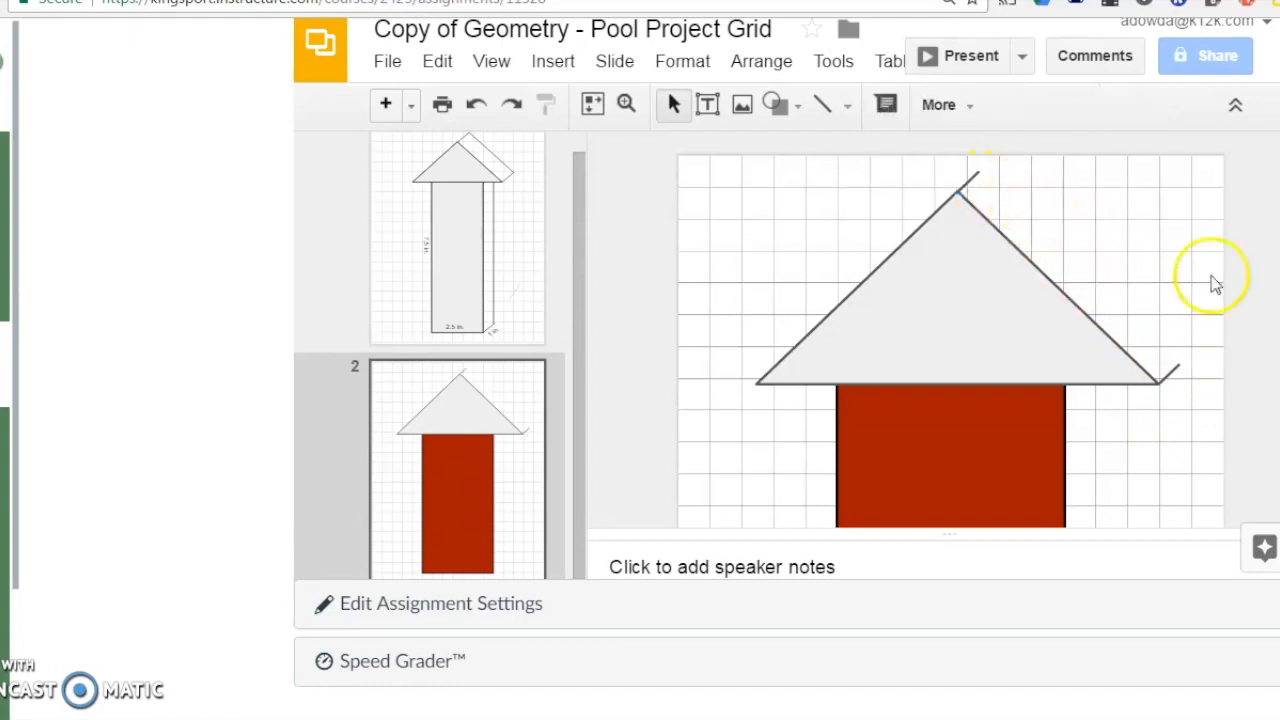
# Step: Draw a line parallel to the roof's right slope and a short diagonal at the rectangle's bottom corner
pyautogui.click(820, 104)
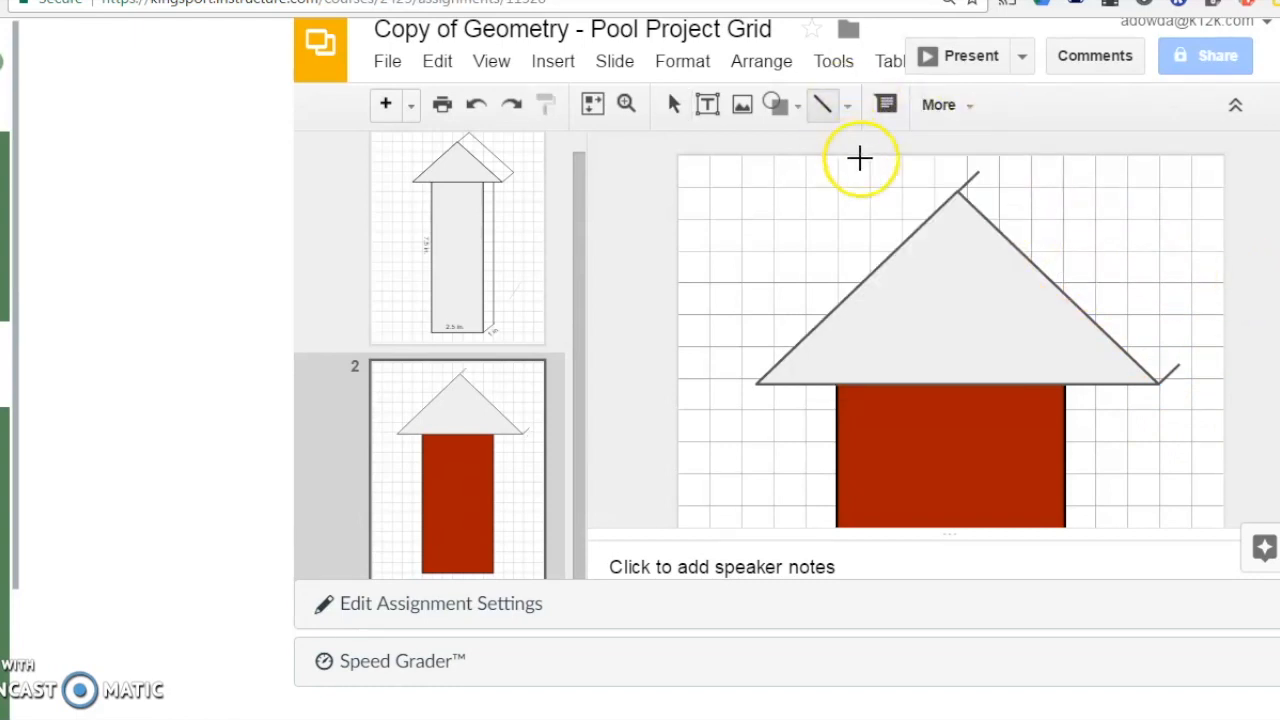
pyautogui.moveTo(860, 157); pyautogui.dragTo(1175, 362)
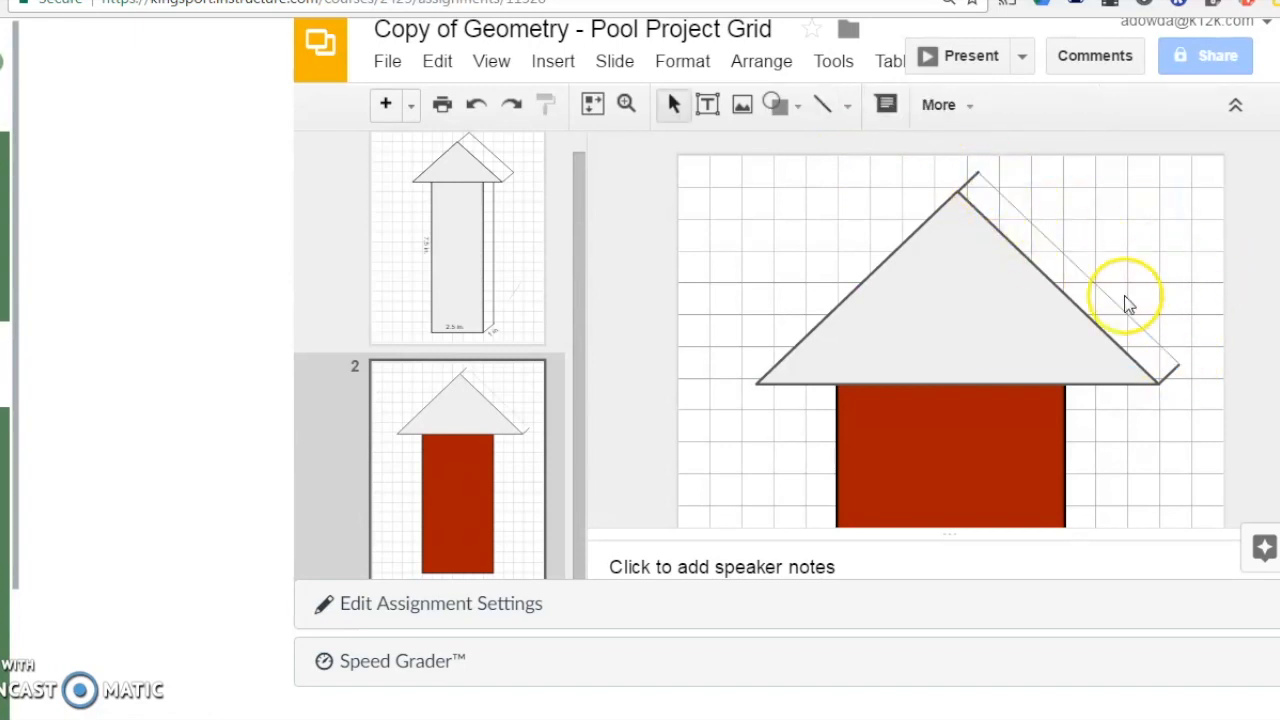
pyautogui.click(930, 105)
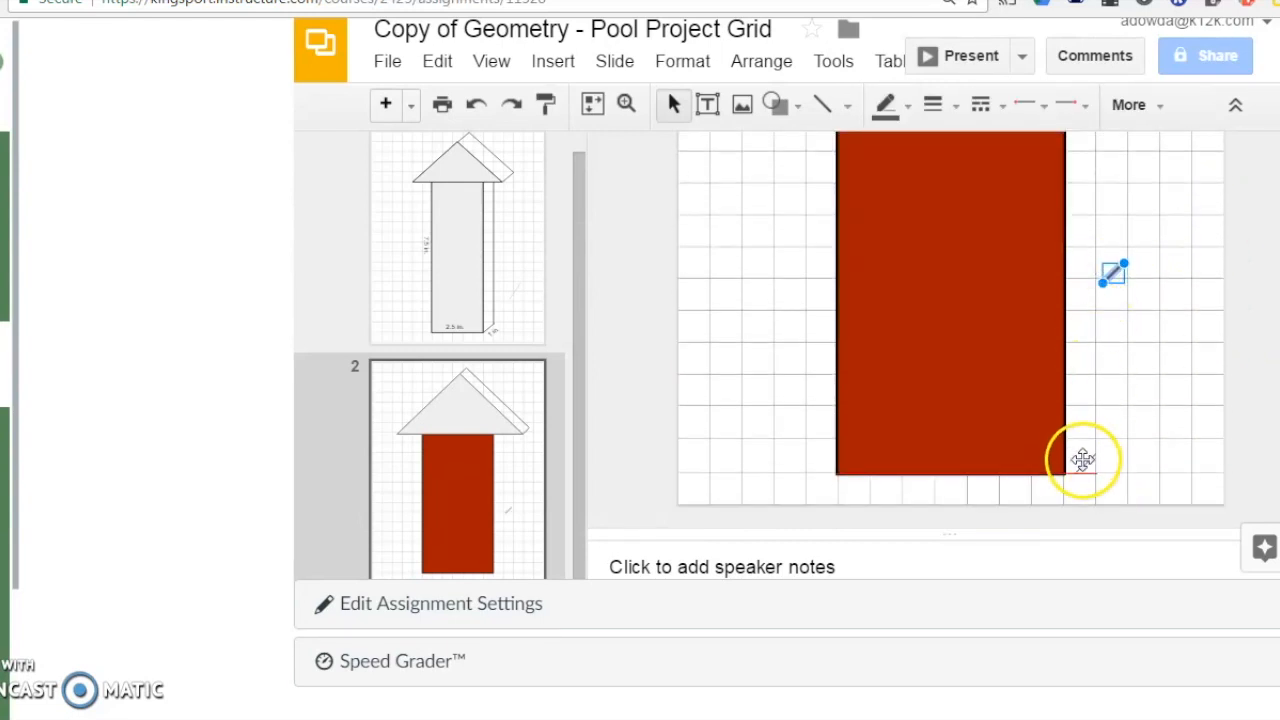
pyautogui.moveTo(1113, 271); pyautogui.dragTo(1078, 463)
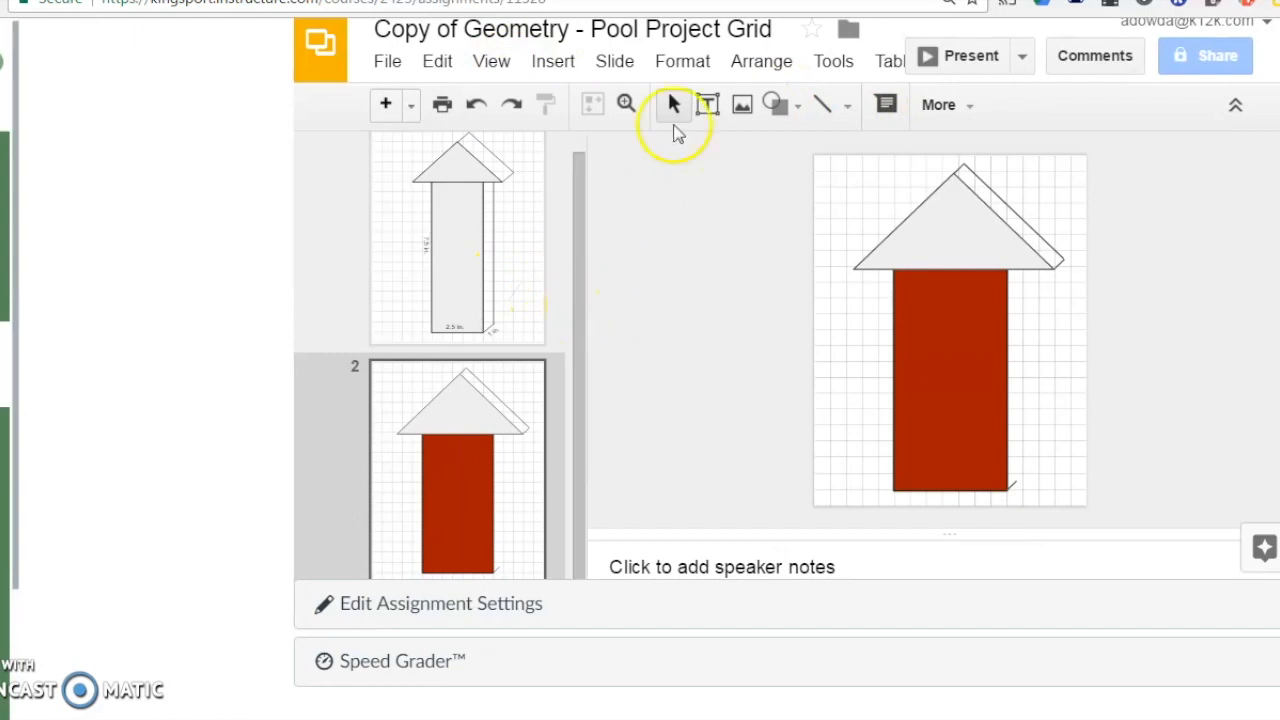
# Step: Draw the vertical depth line beside the rectangle's right edge, then fit the slide in view
pyautogui.click(950, 400)
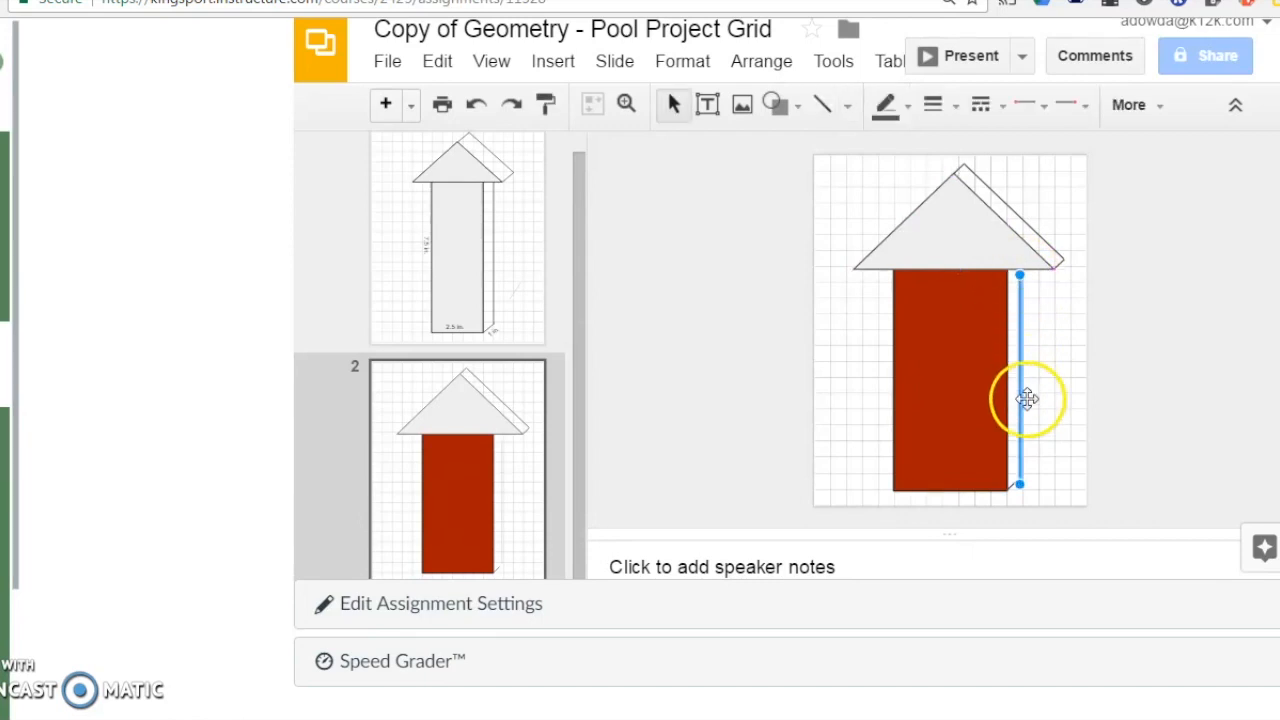
pyautogui.click(491, 61)
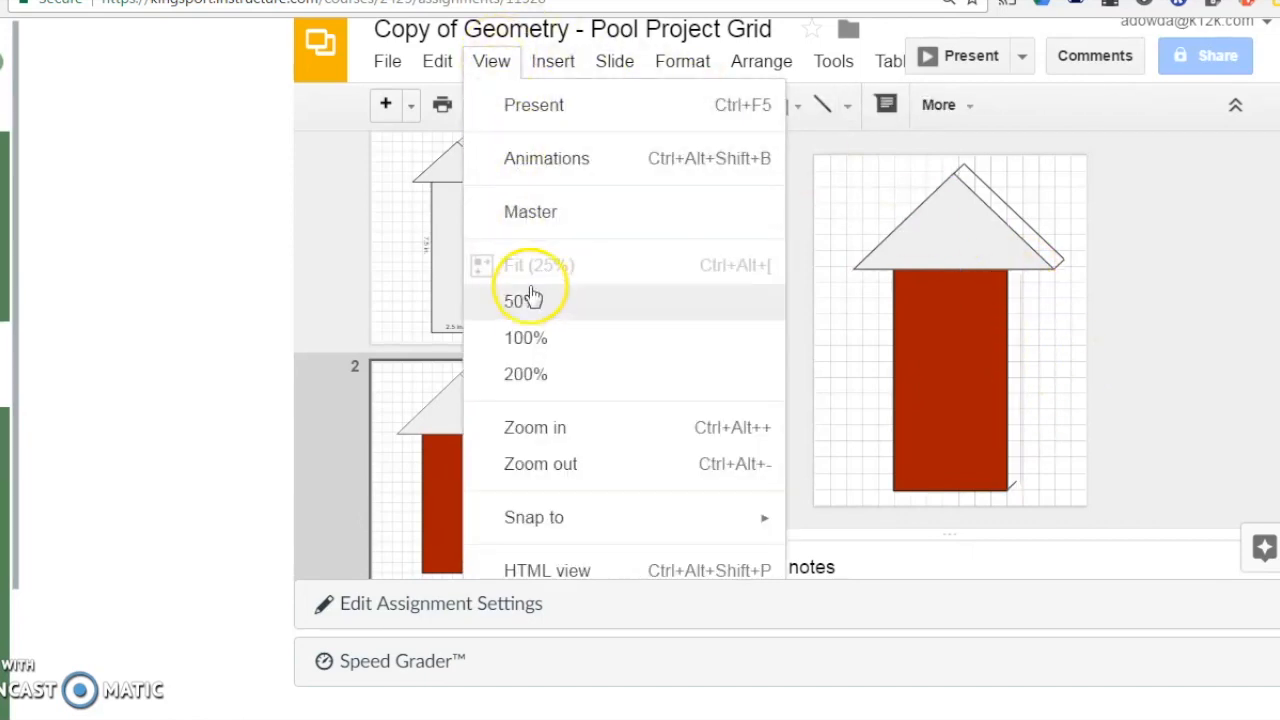
pyautogui.click(519, 301)
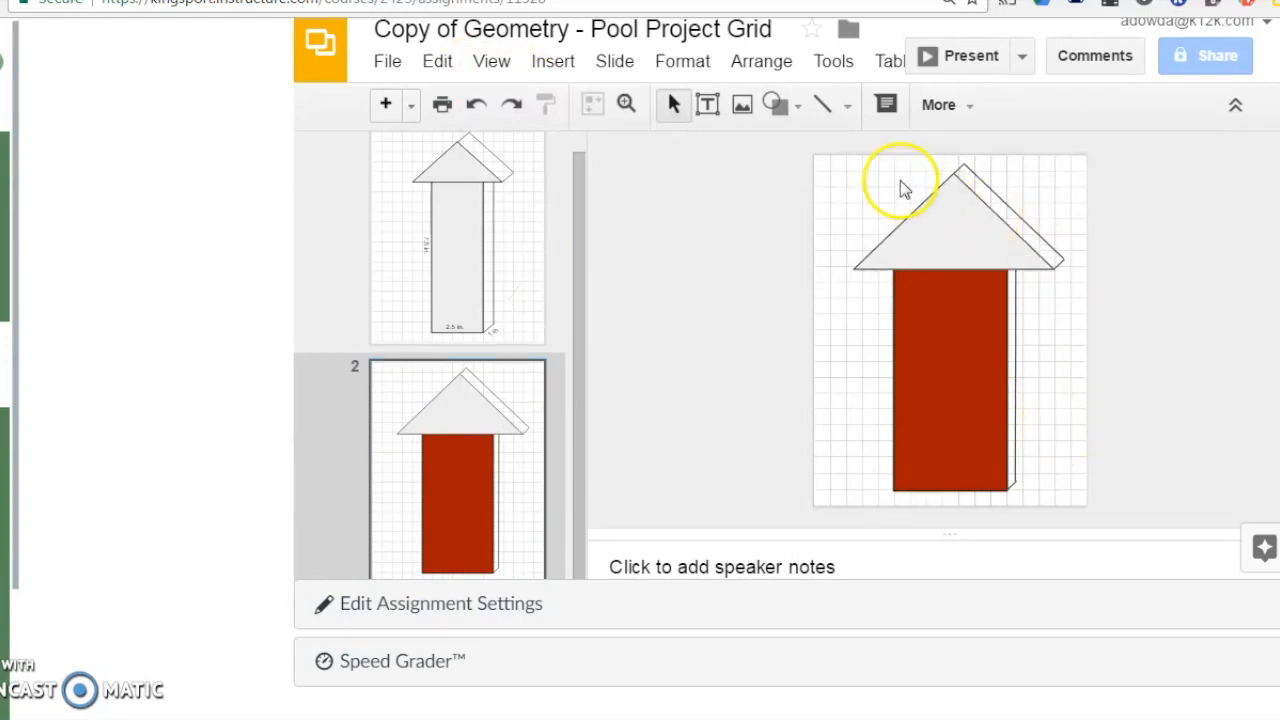
# Step: Add a measurement label text box on the red rectangle and change its font size
pyautogui.click(707, 104)
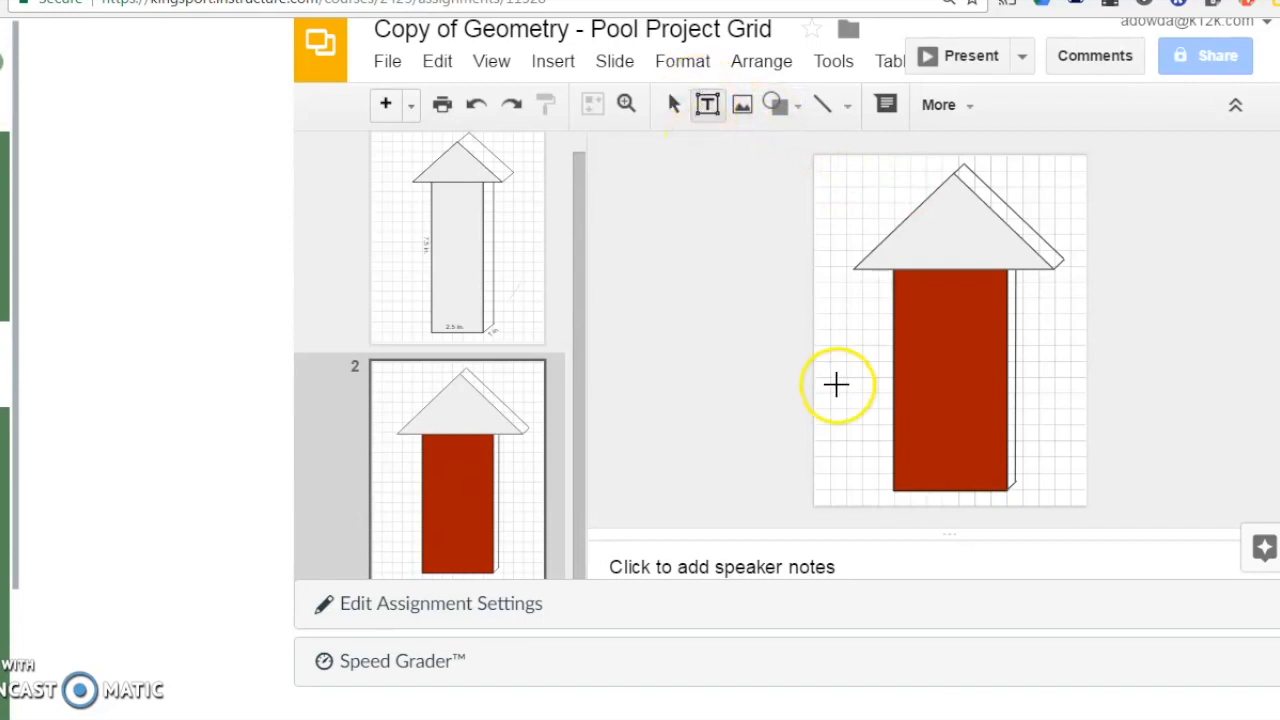
pyautogui.moveTo(865, 343)
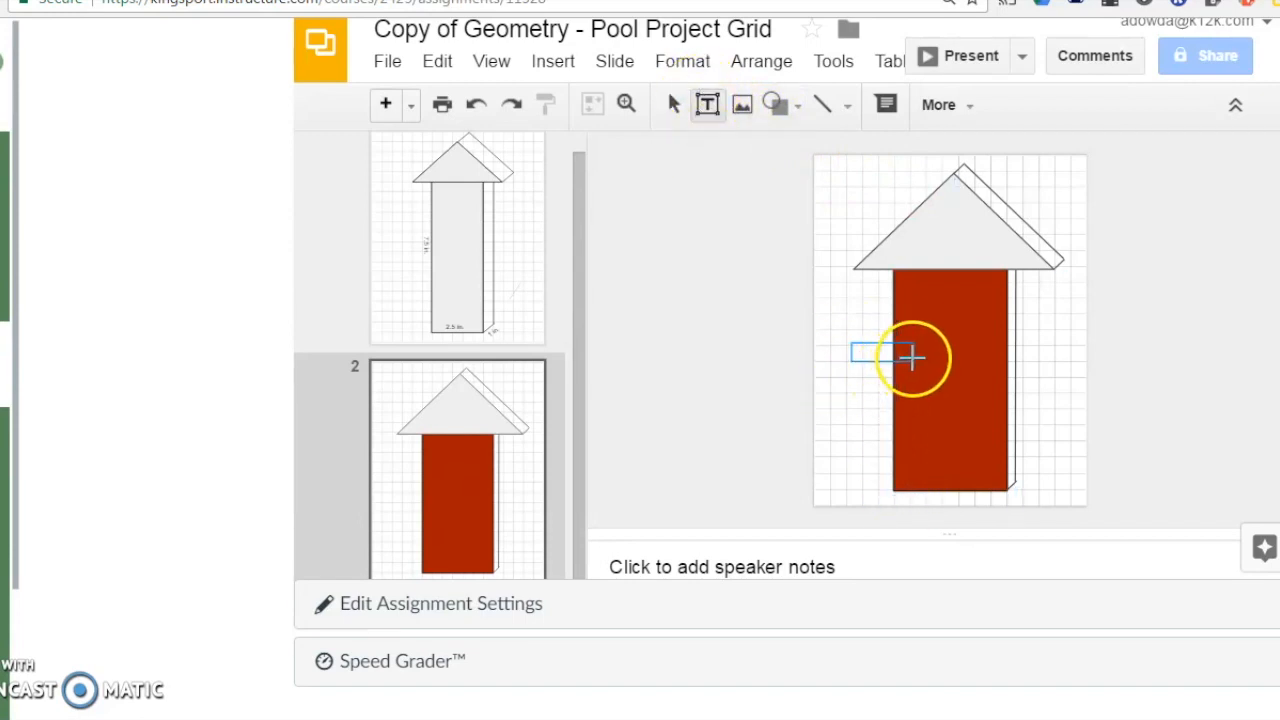
pyautogui.click(885, 355)
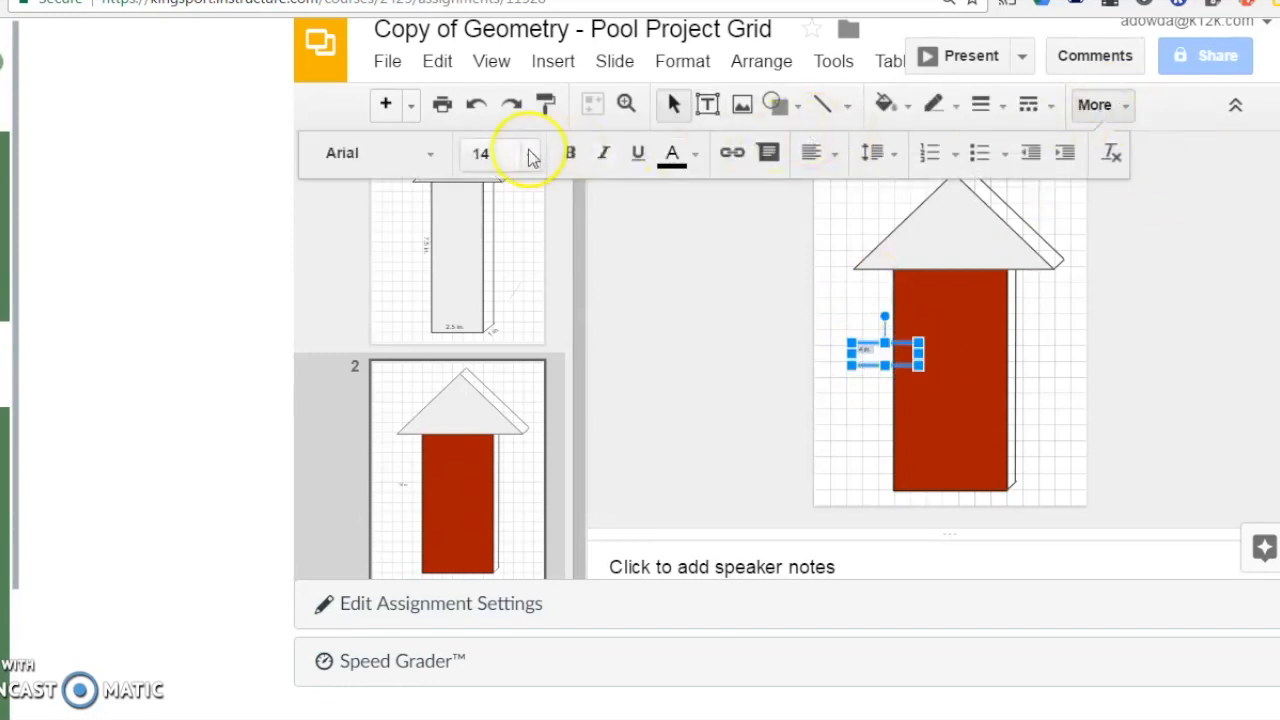
pyautogui.click(529, 153)
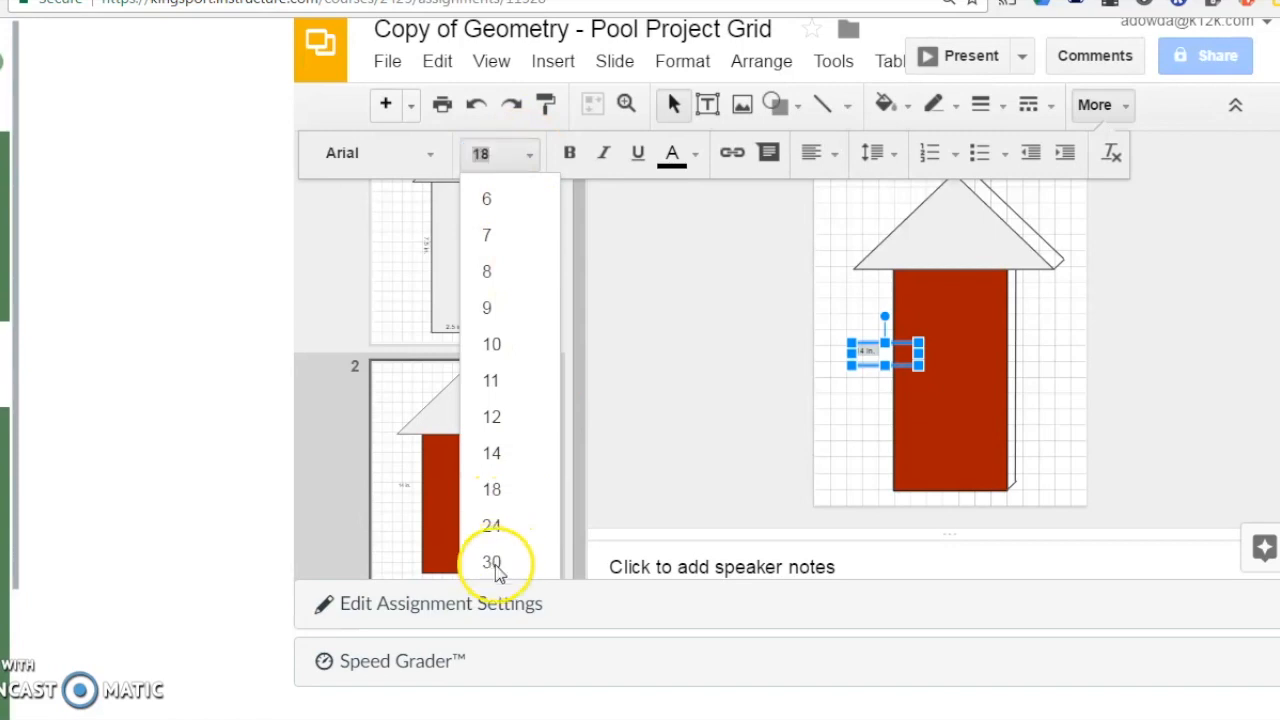
pyautogui.click(491, 561)
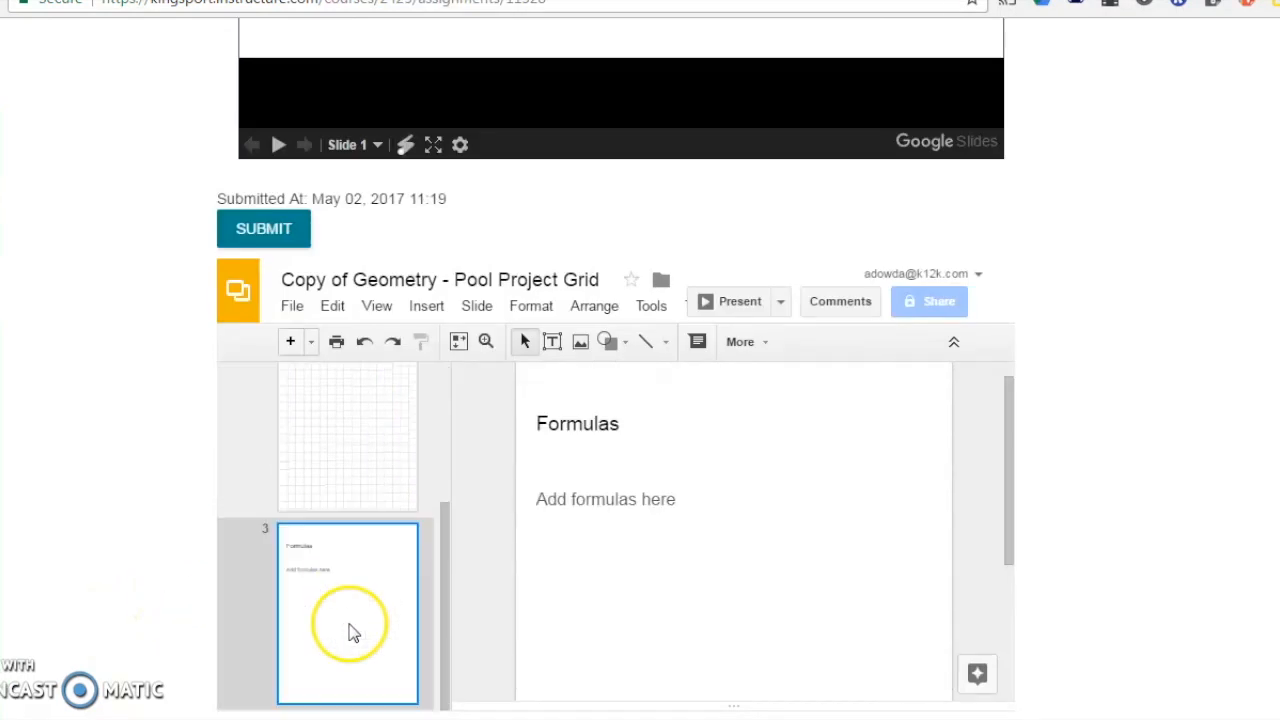
# Step: Type the formula line 'Rectangular Prism Volume = l(w)(h)' on the Formulas slide
pyautogui.write('Rectangular Prism Volume')
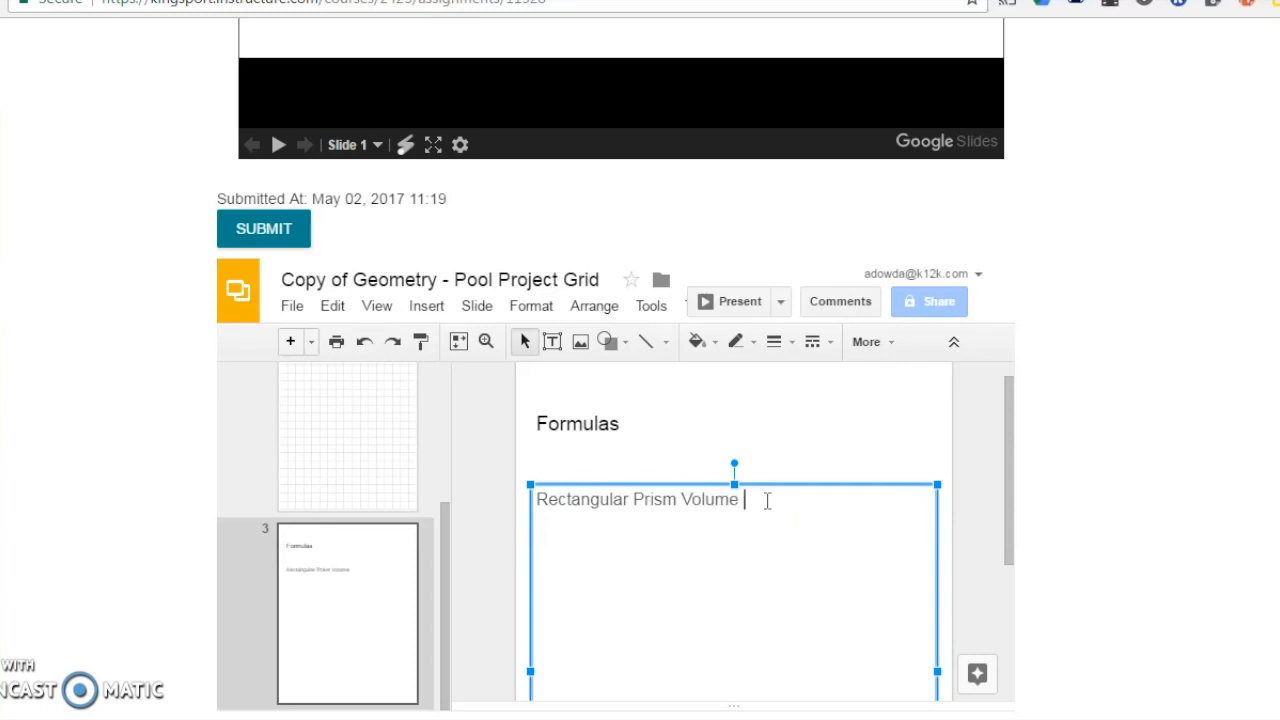
pyautogui.write('=')
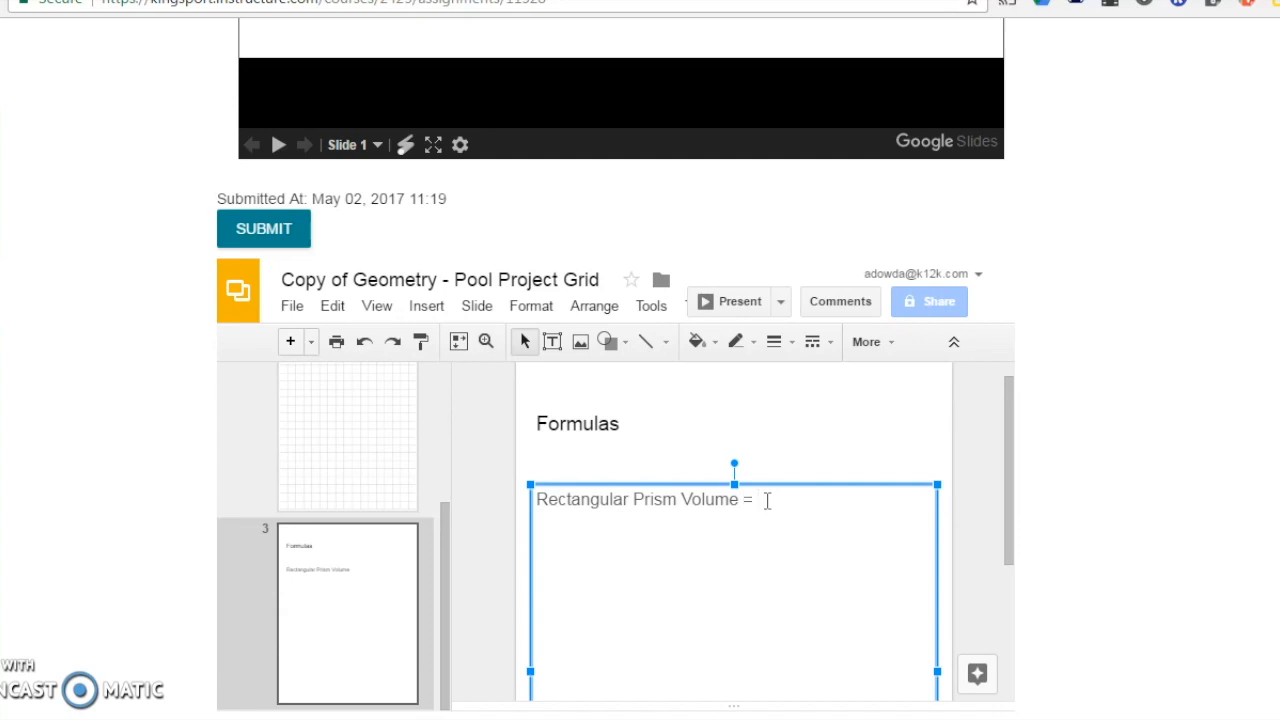
pyautogui.write('l(w')
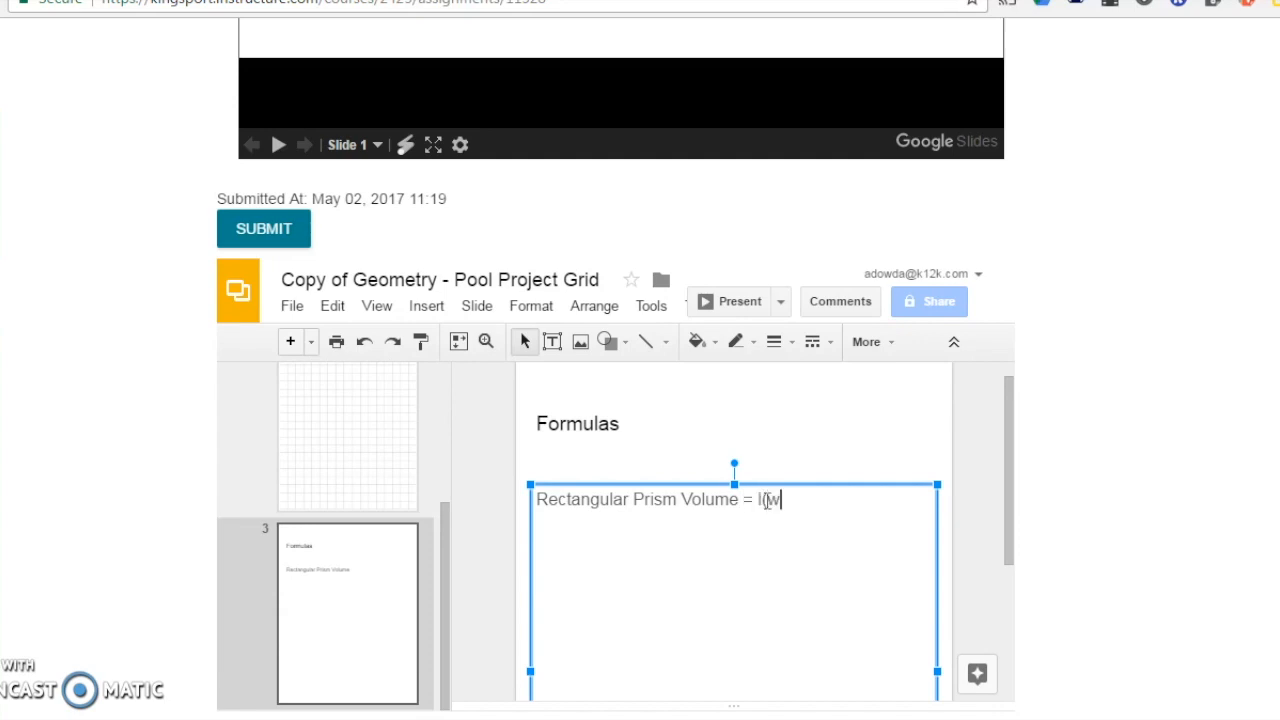
pyautogui.write(')(h')
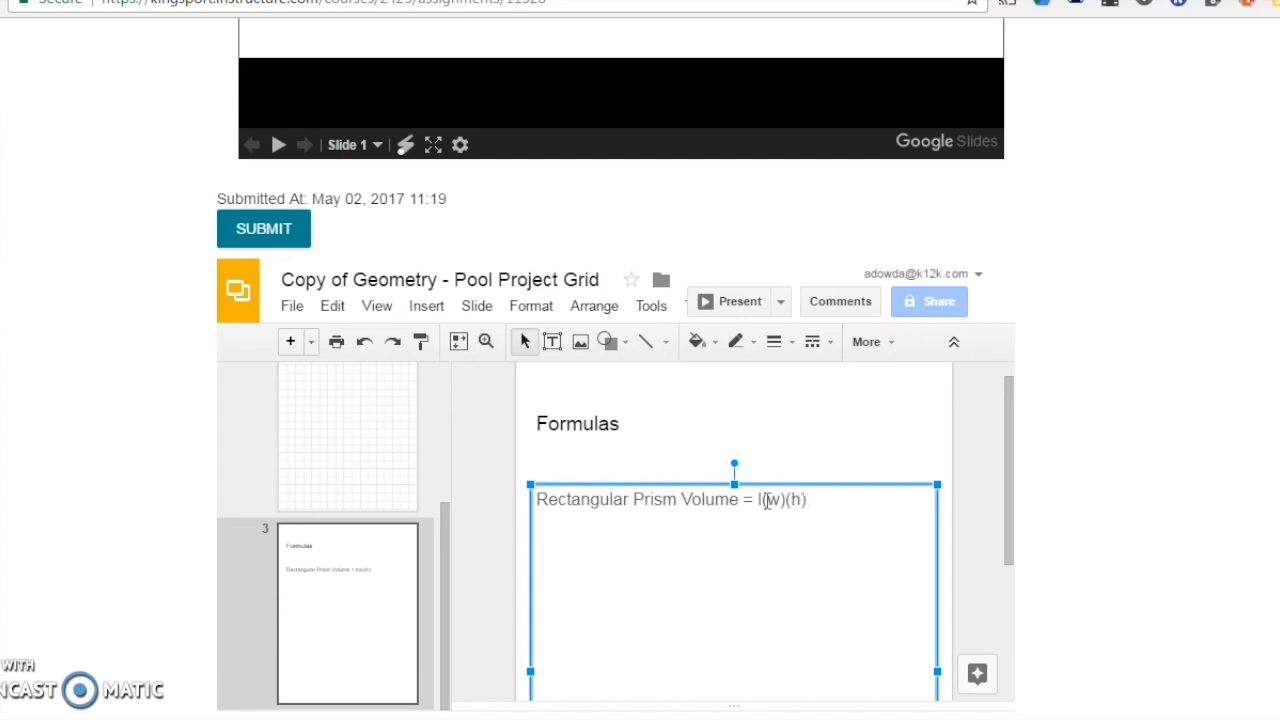
# Step: Add an indented calculation line (7.5)(2.5)(1) = 18.75 in³ with a superscript 3
pyautogui.press('enter')
pyautogui.write('(7.5')
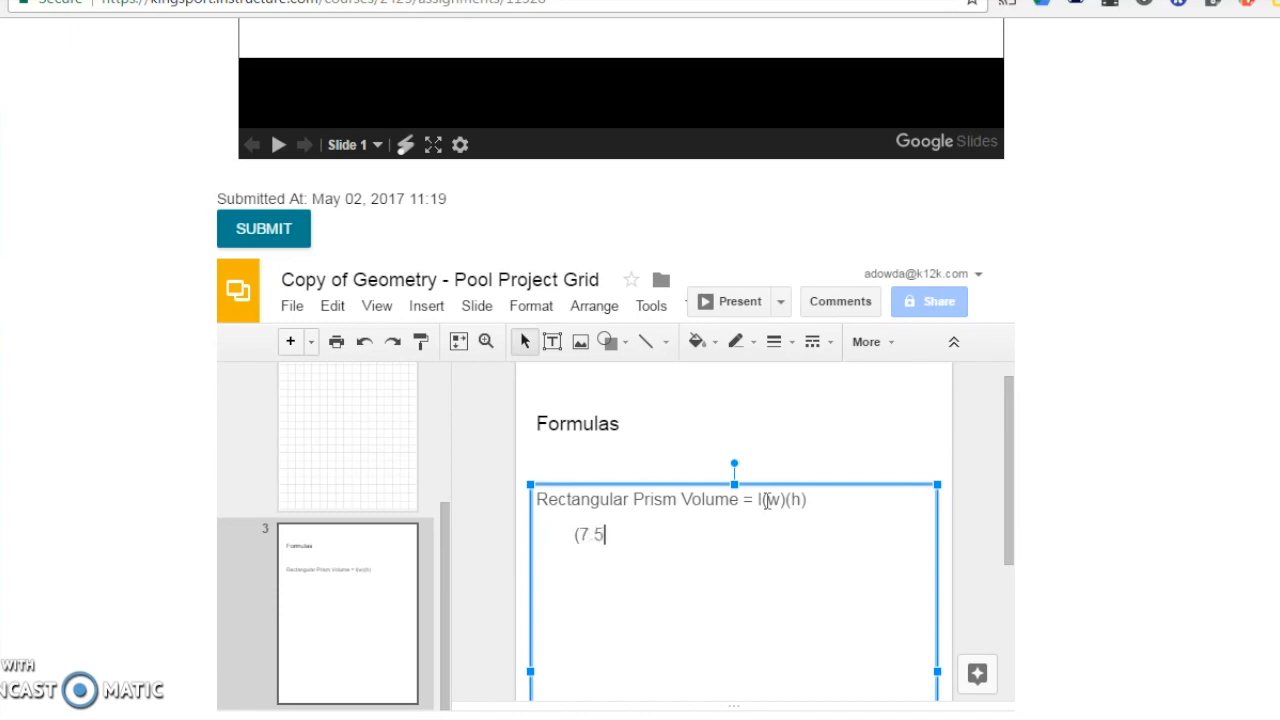
pyautogui.write(')(2.5)(1) = 18.75 in3')
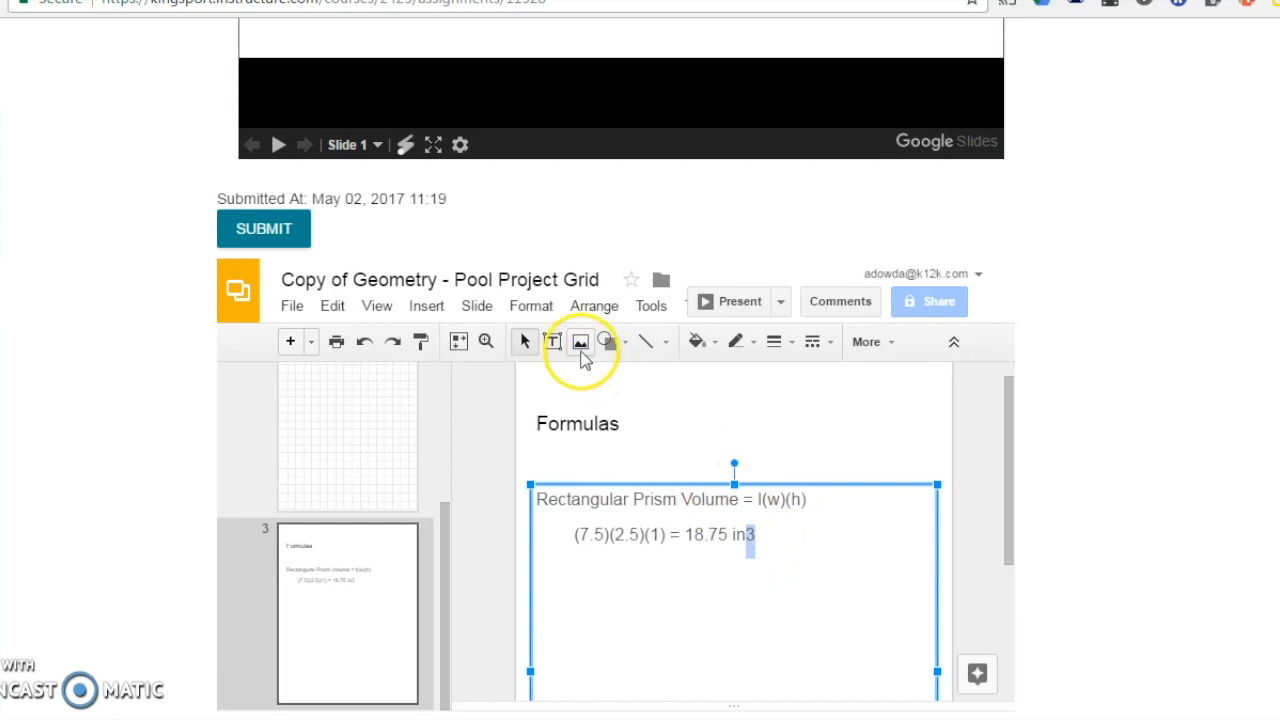
pyautogui.click(531, 306)
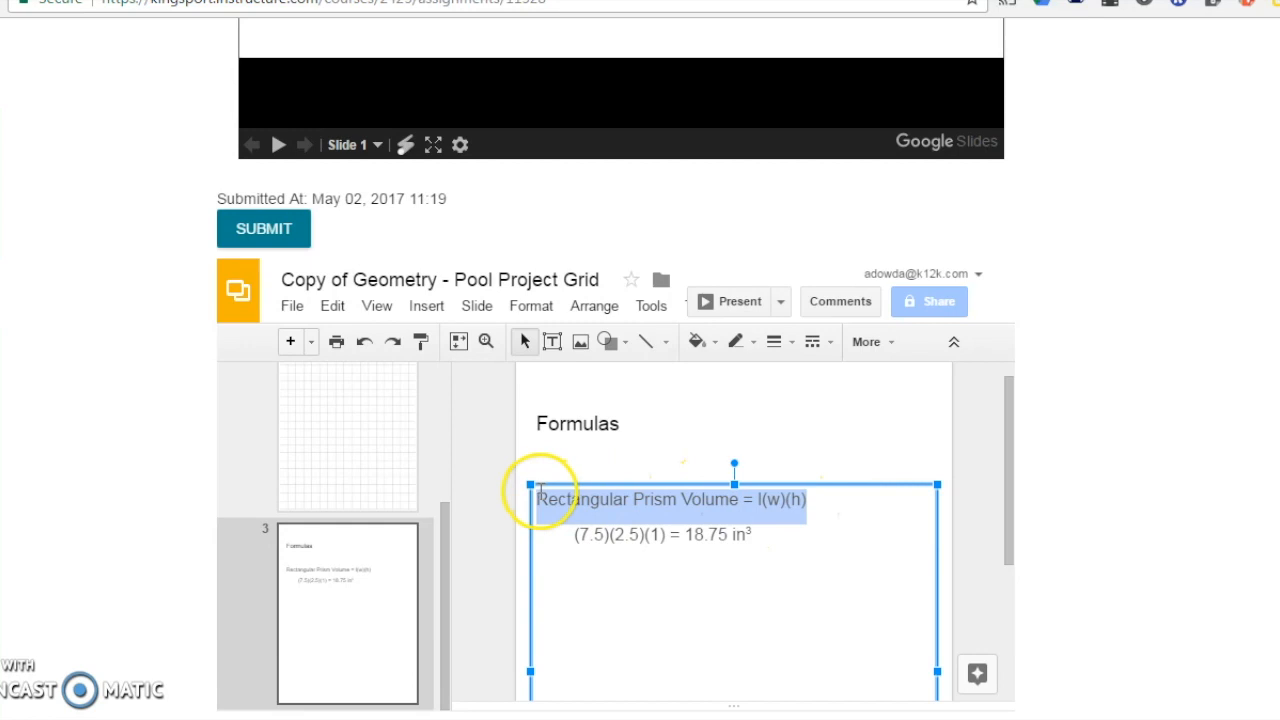
# Step: Duplicate the formula line as 'Triangular Prism Volume = ½ (l)(w)(h)'
pyautogui.write('Rectangular Prism Volume = l(w)(h)')
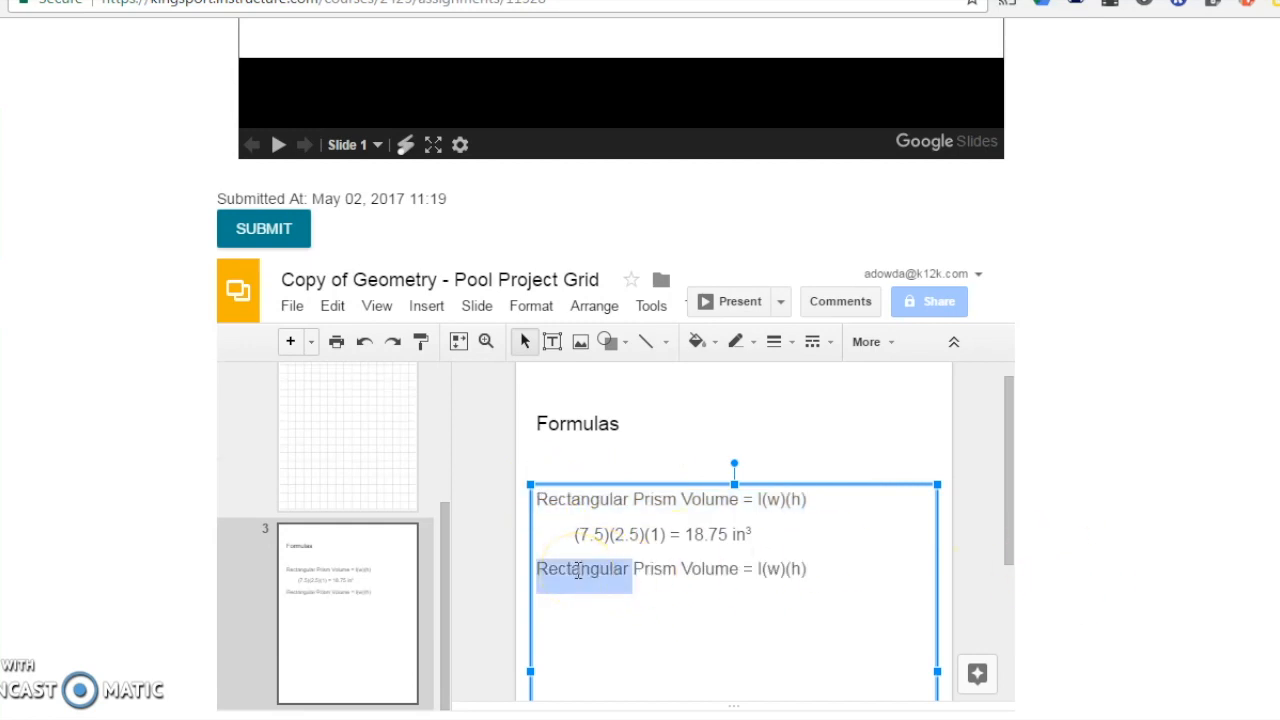
pyautogui.write('Triangular')
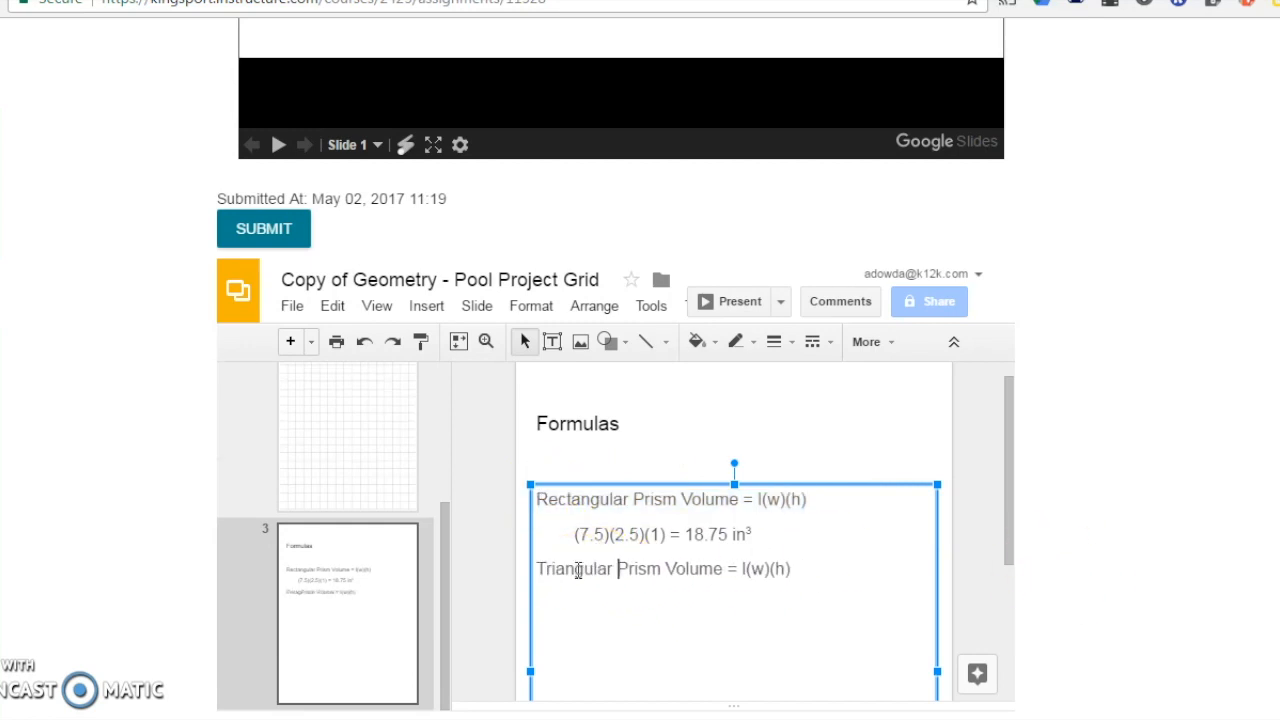
pyautogui.write('½ (l')
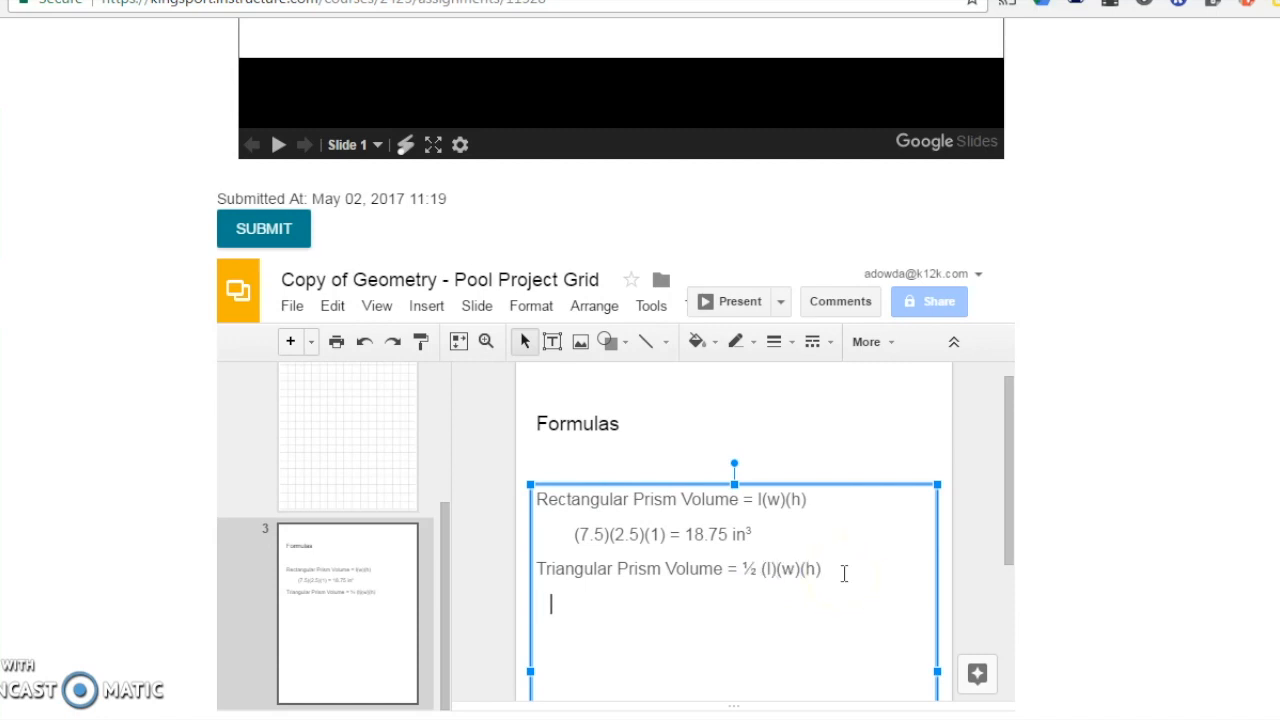
# Step: Add the indented calculation ½ (4.5)(2)(1) = 4.5 in³
pyautogui.write('1/2')
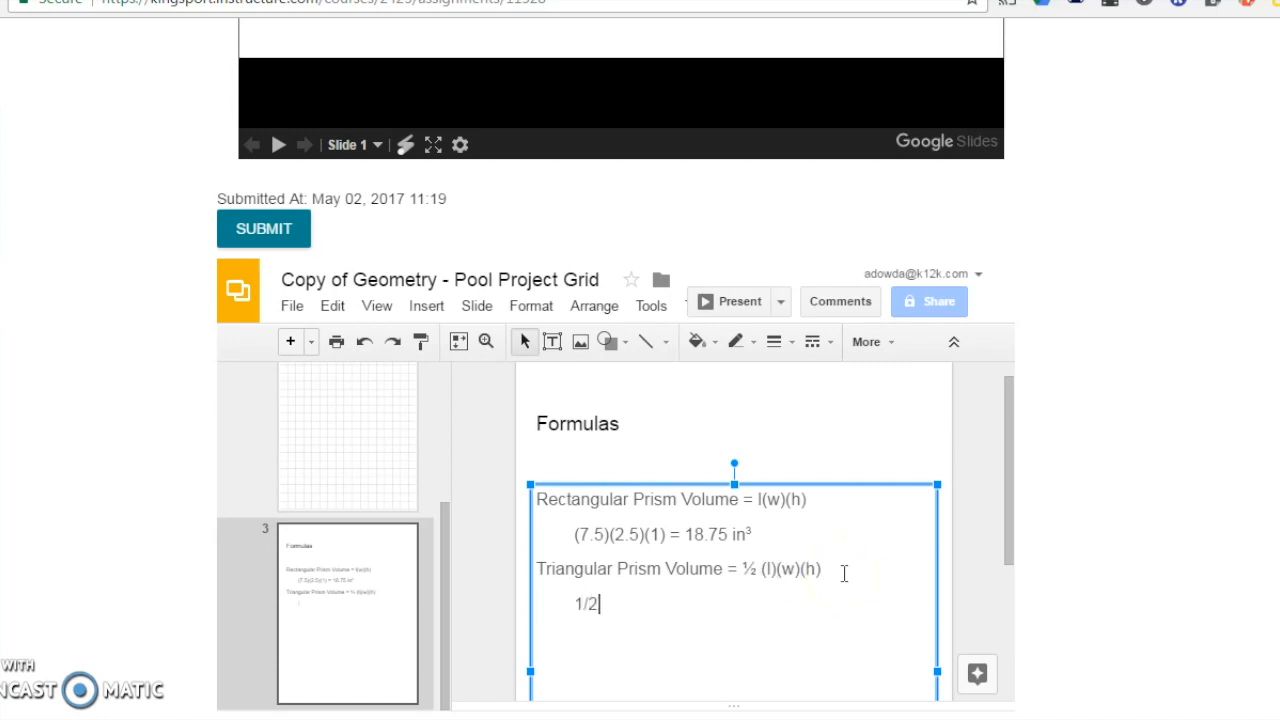
pyautogui.write('(4.5)')
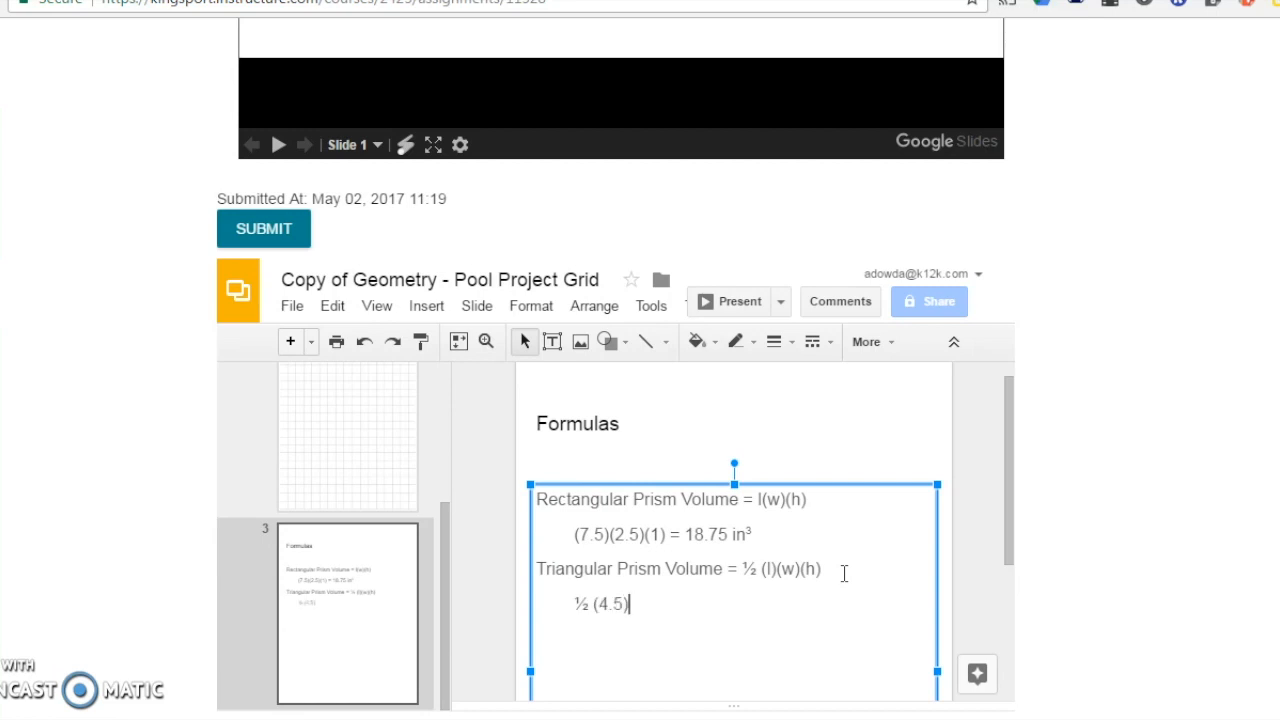
pyautogui.write('(2)(1) =')
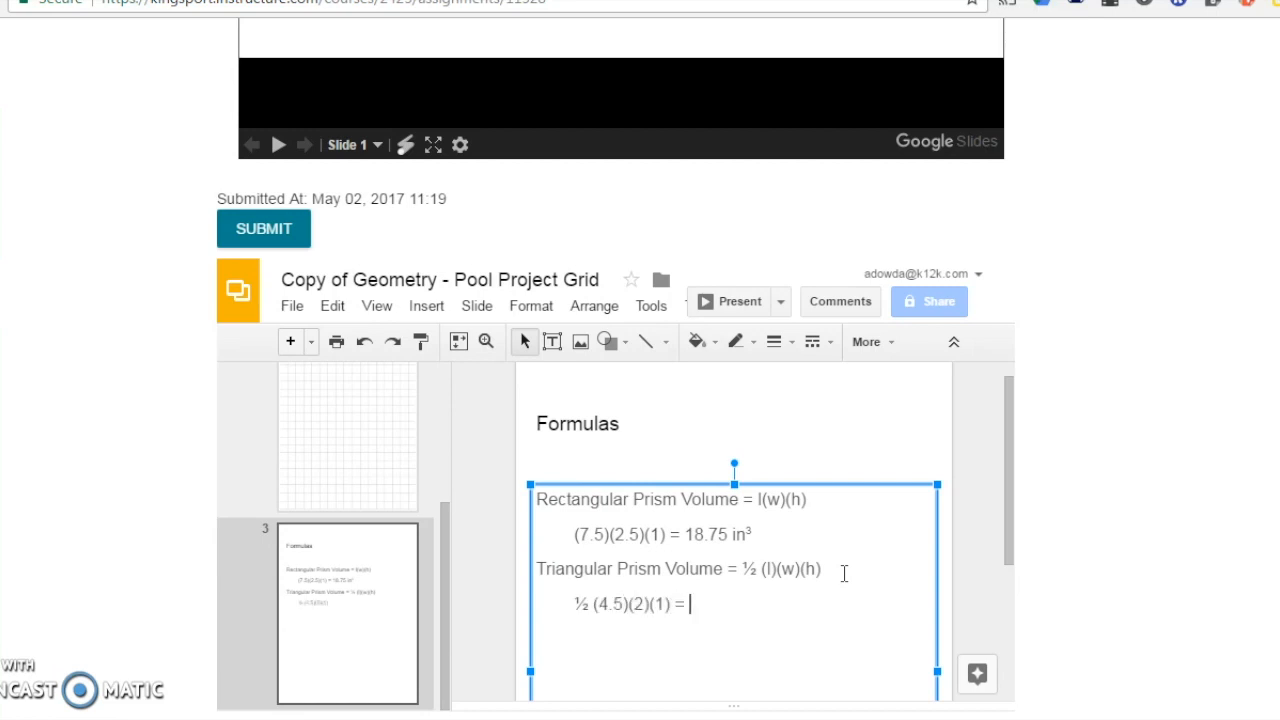
pyautogui.write('4.5 in³')
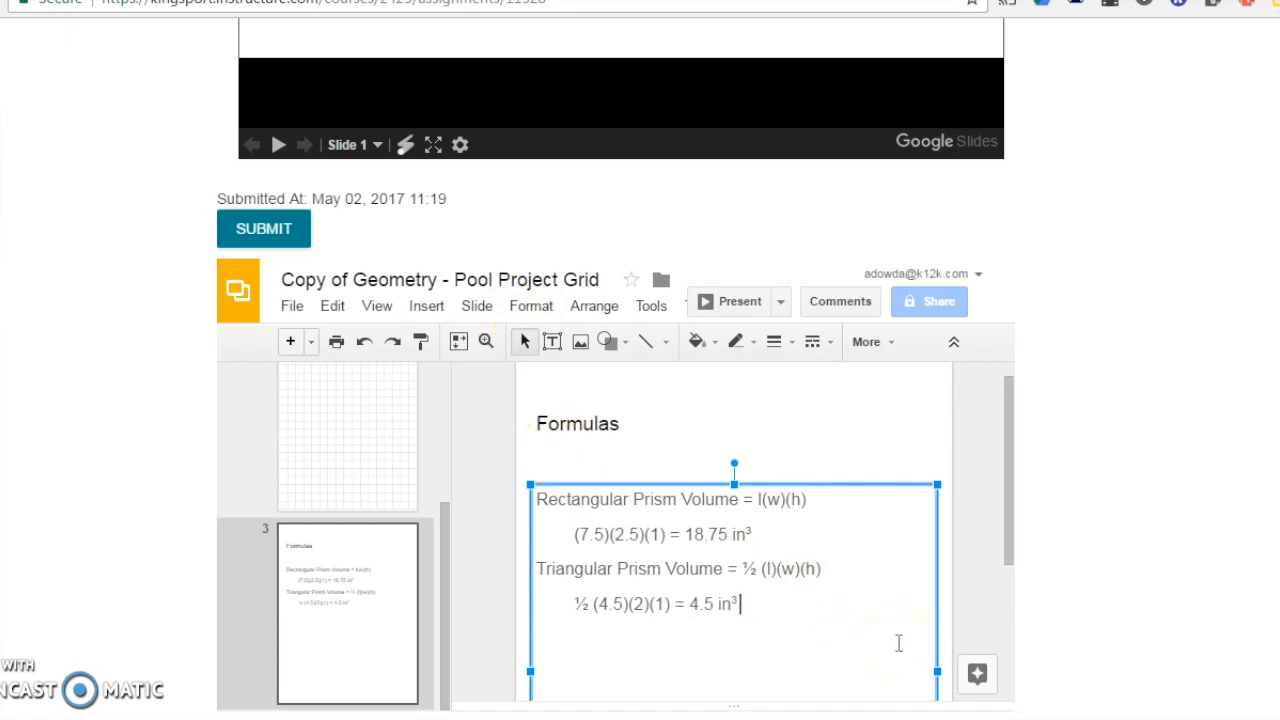
# Step: Type the line 'Total Volume = 18.75 + 4.5 = 23.25 in', correcting a typo
pyautogui.write('Tofal')
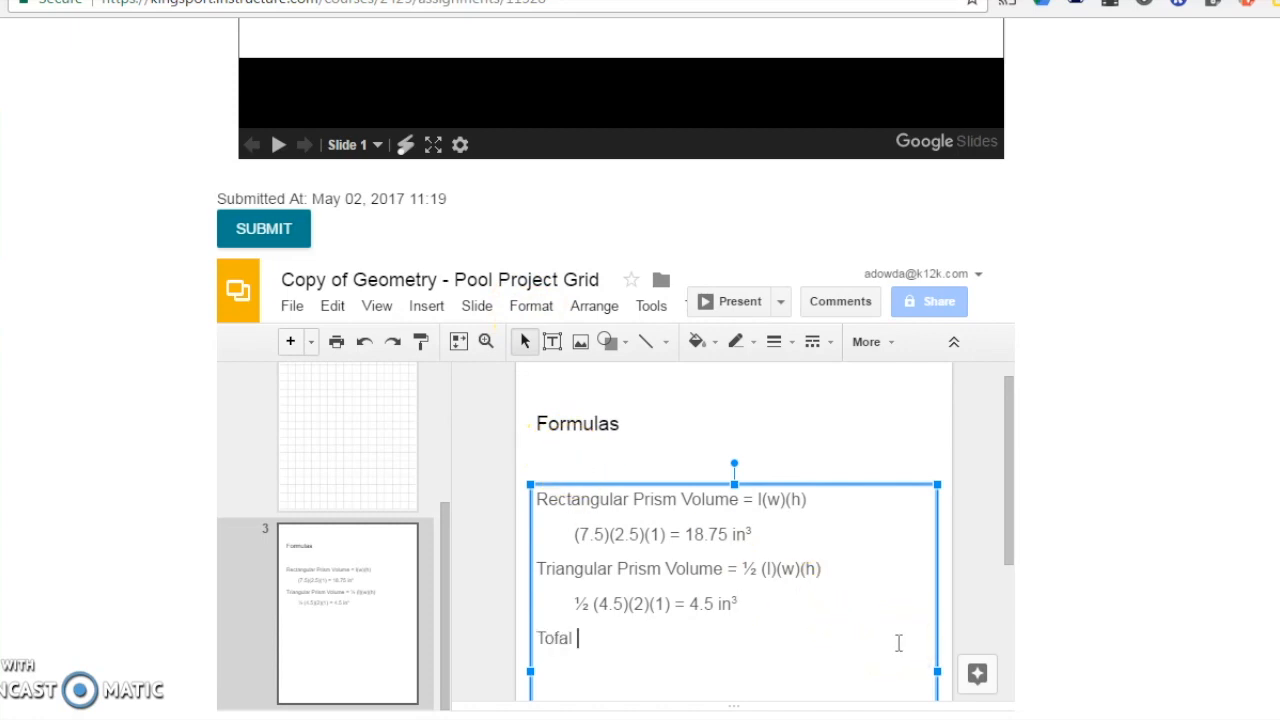
pyautogui.write('Total Vol')
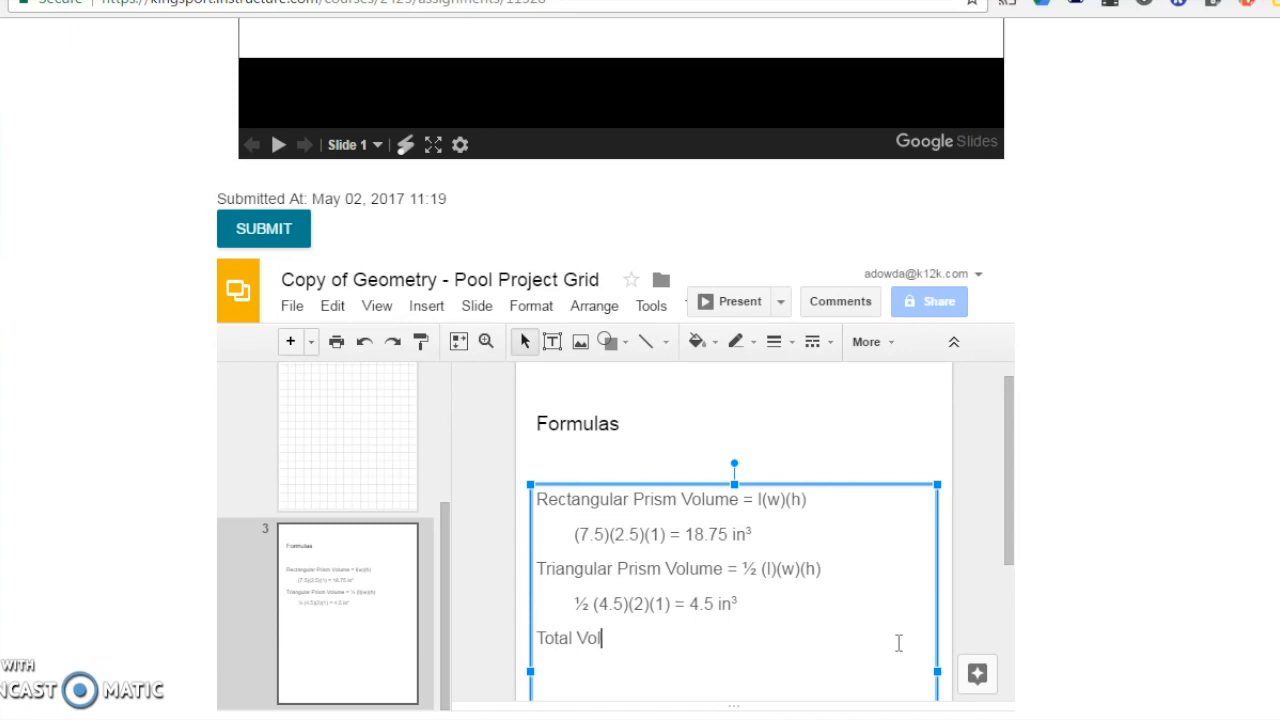
pyautogui.write('ume')
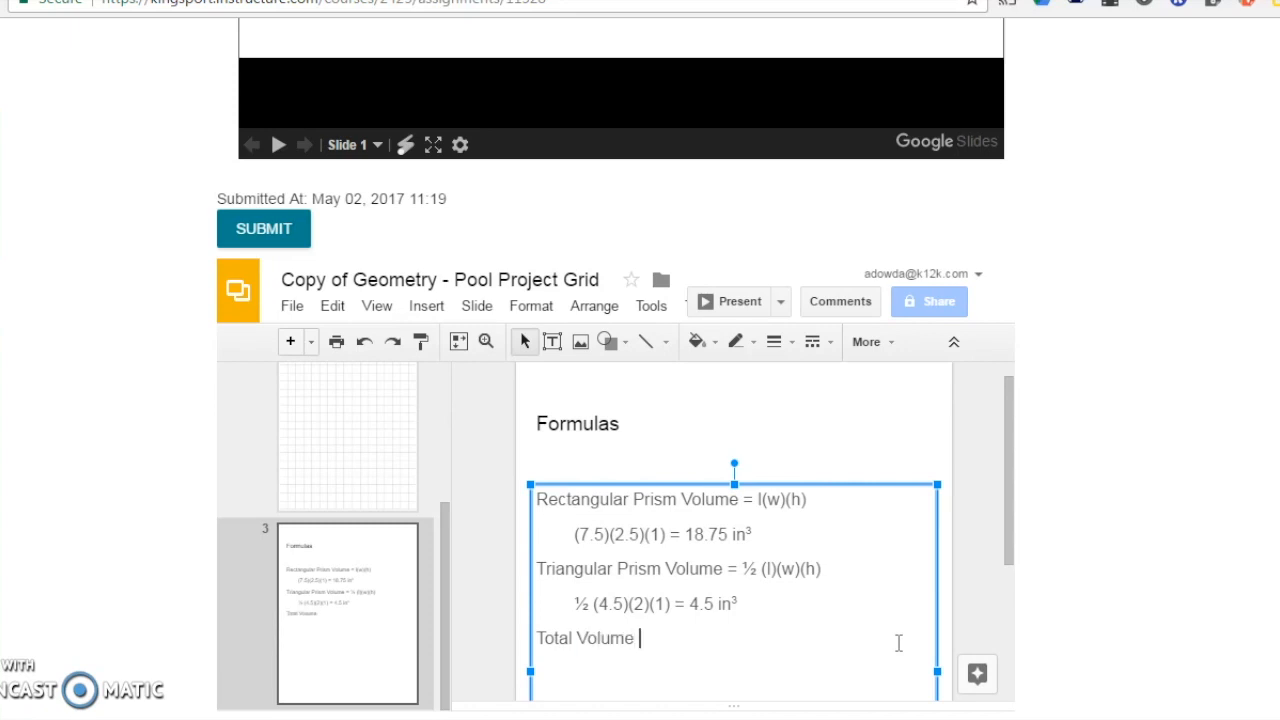
pyautogui.write('=')
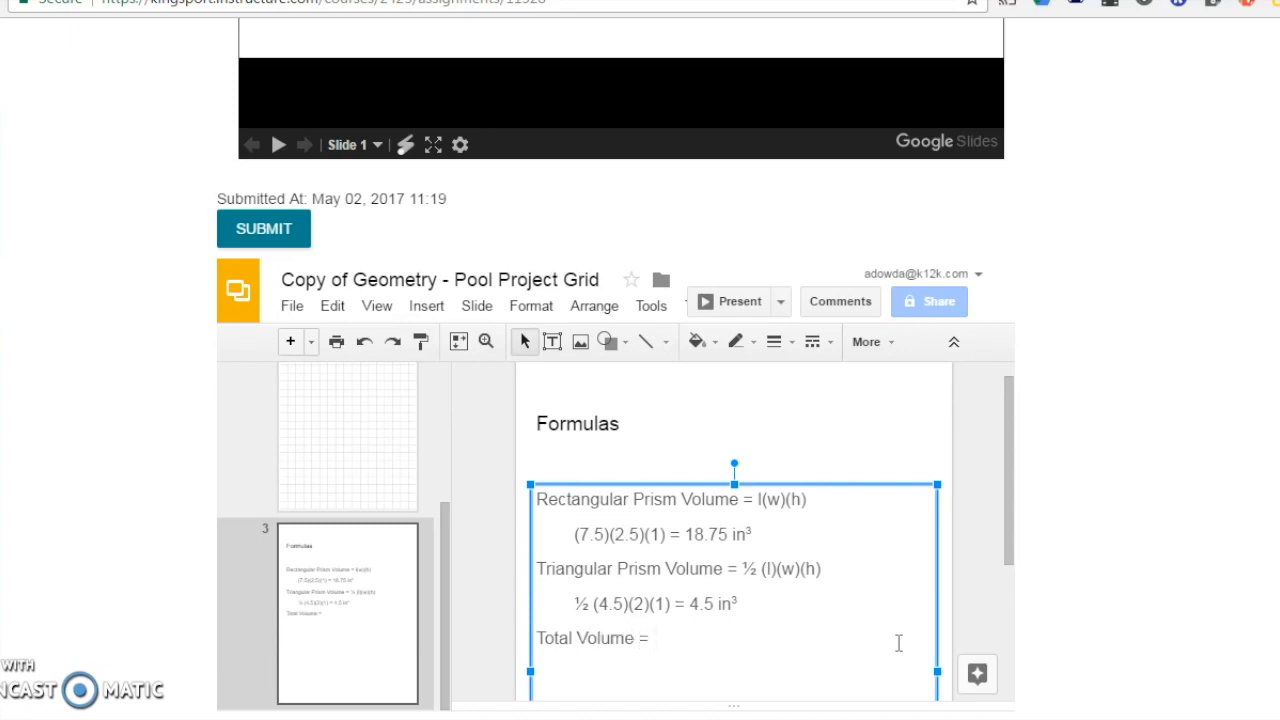
pyautogui.write('18.75 + 4')
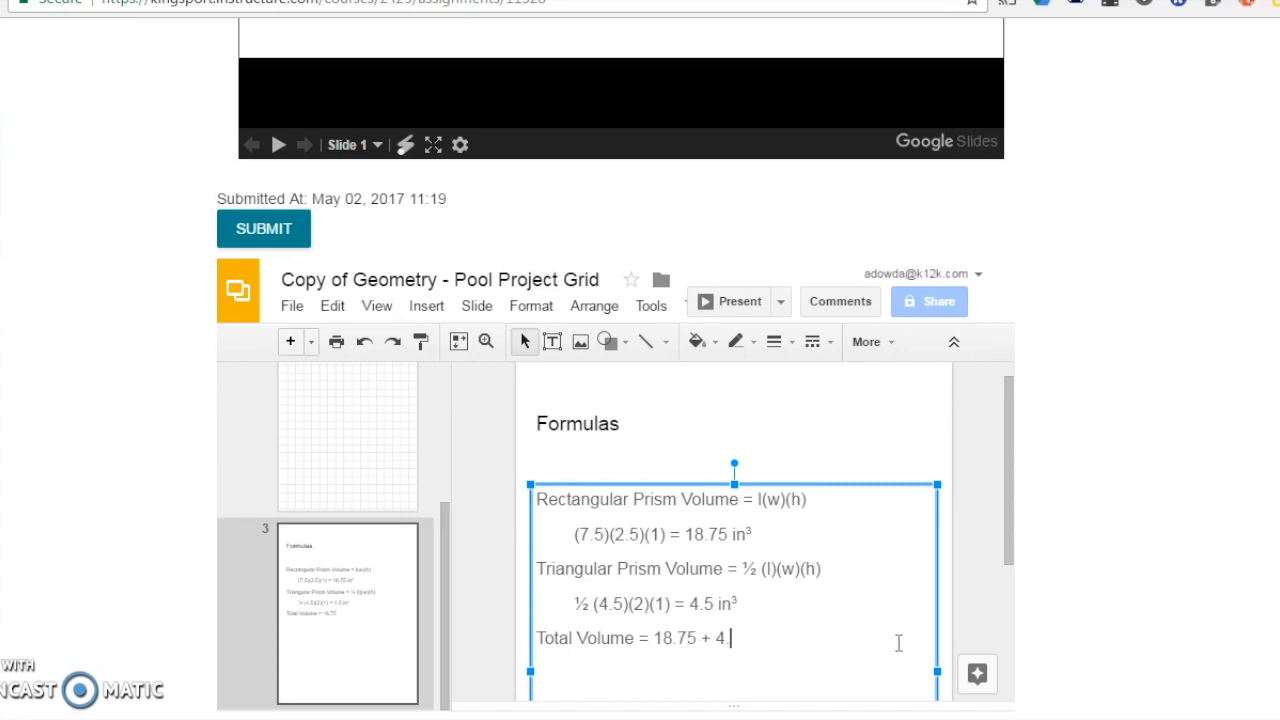
pyautogui.write('.5 =')
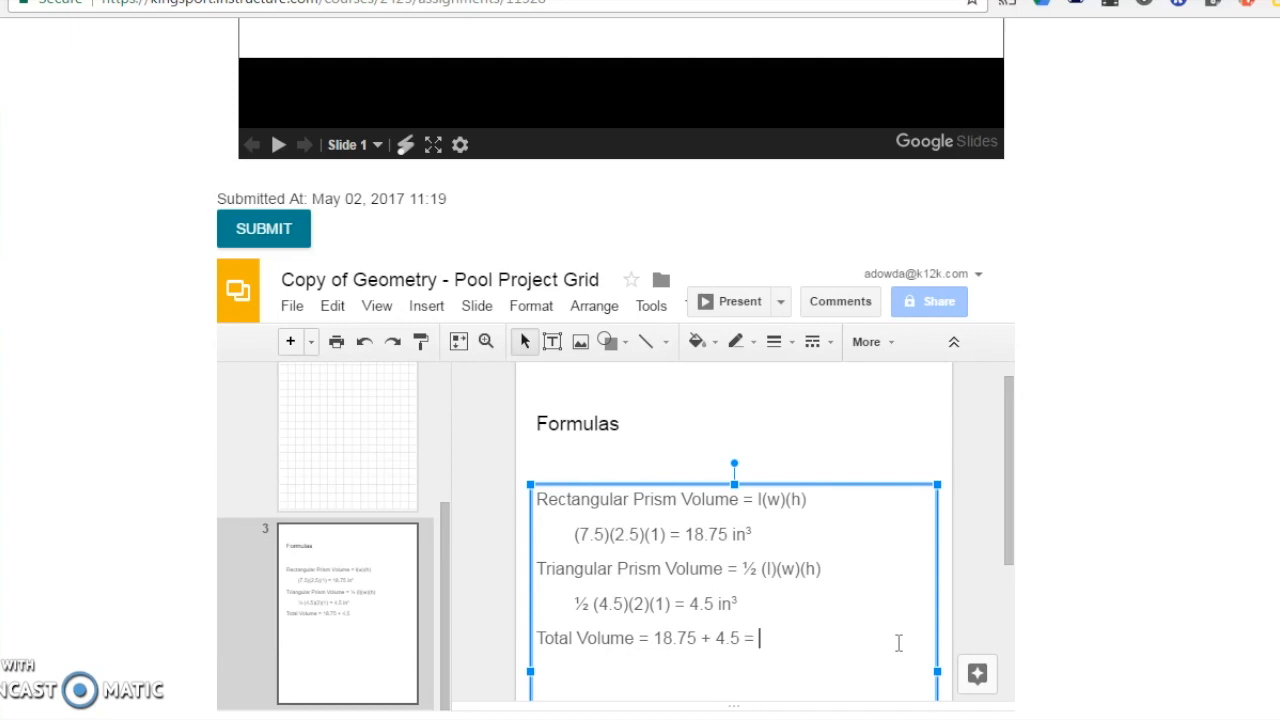
pyautogui.write('23.25in')
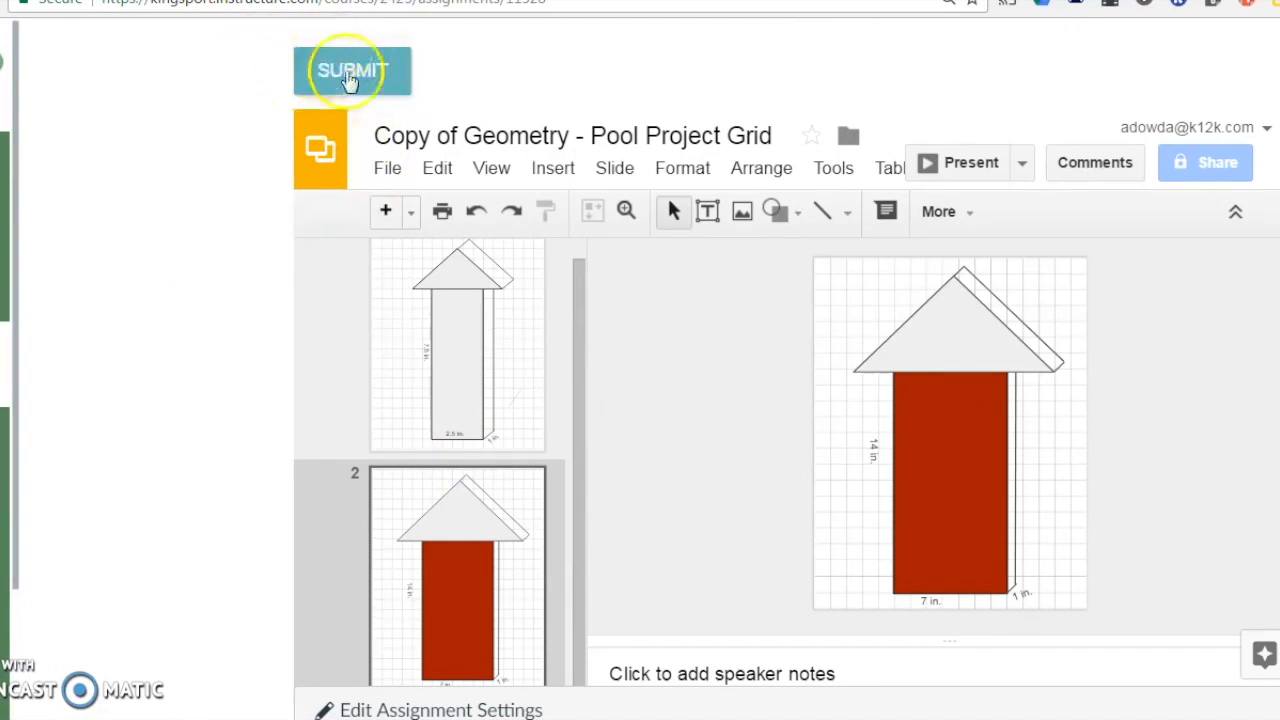
pyautogui.moveTo(278, 248)
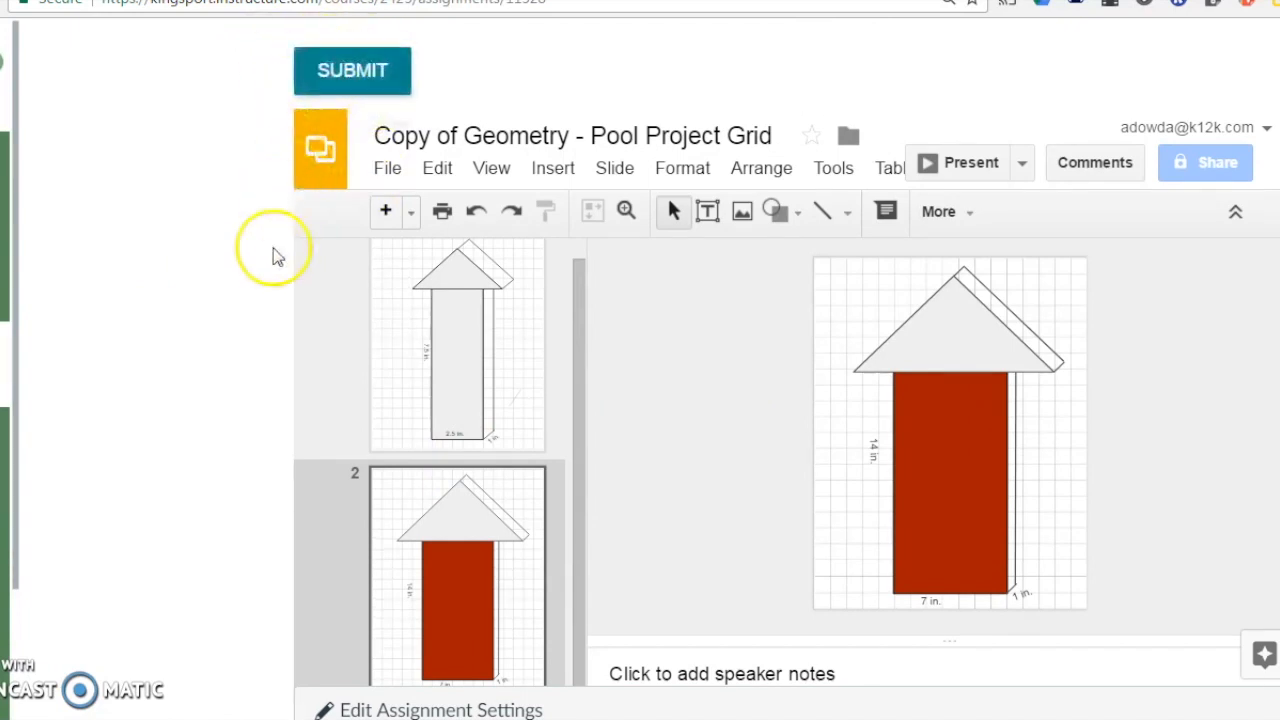